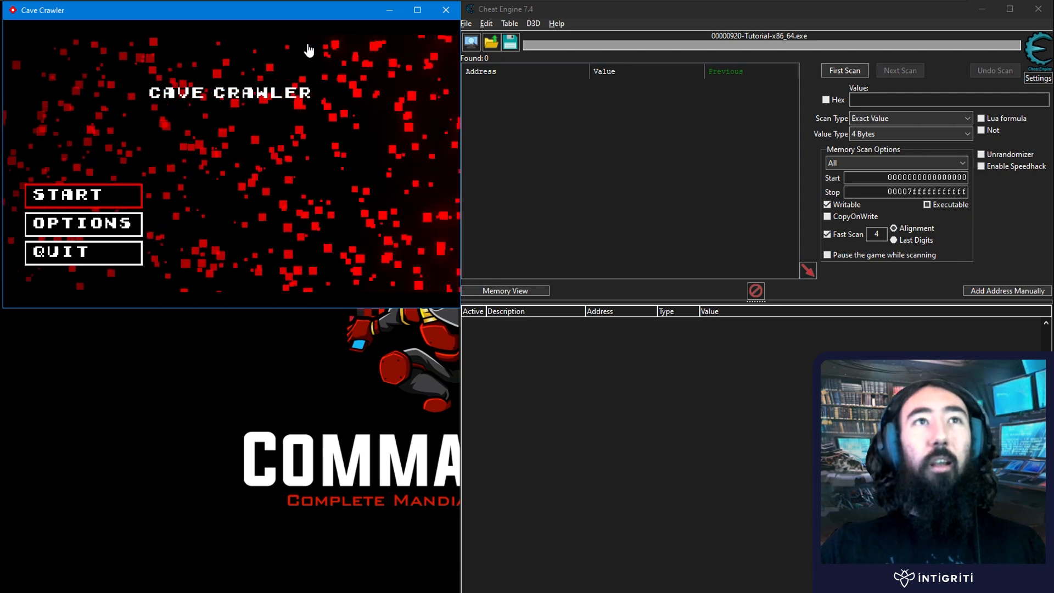
mouse_move(303, 114)
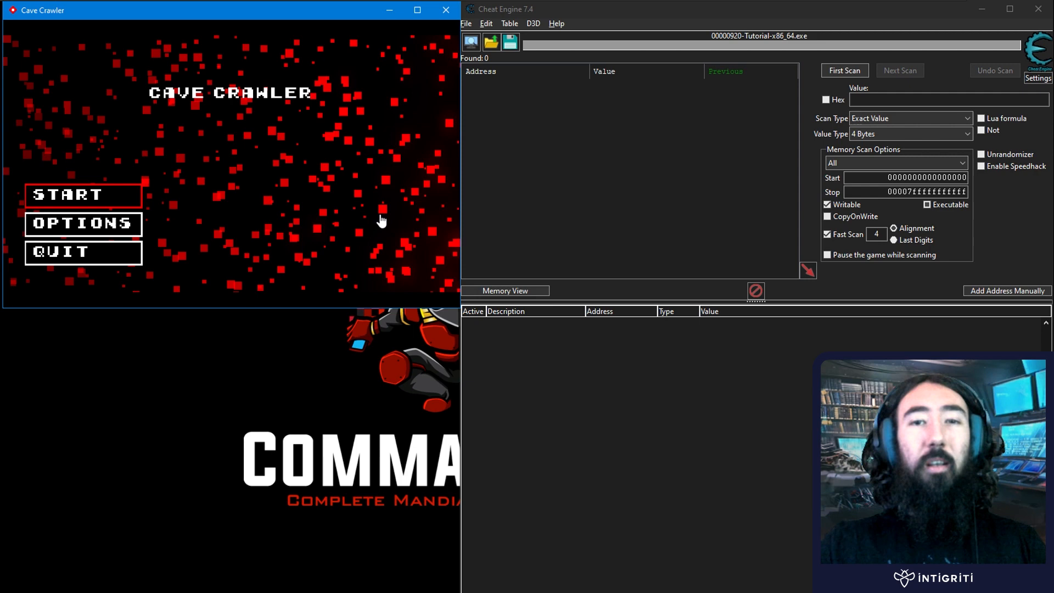
mouse_move(404, 147)
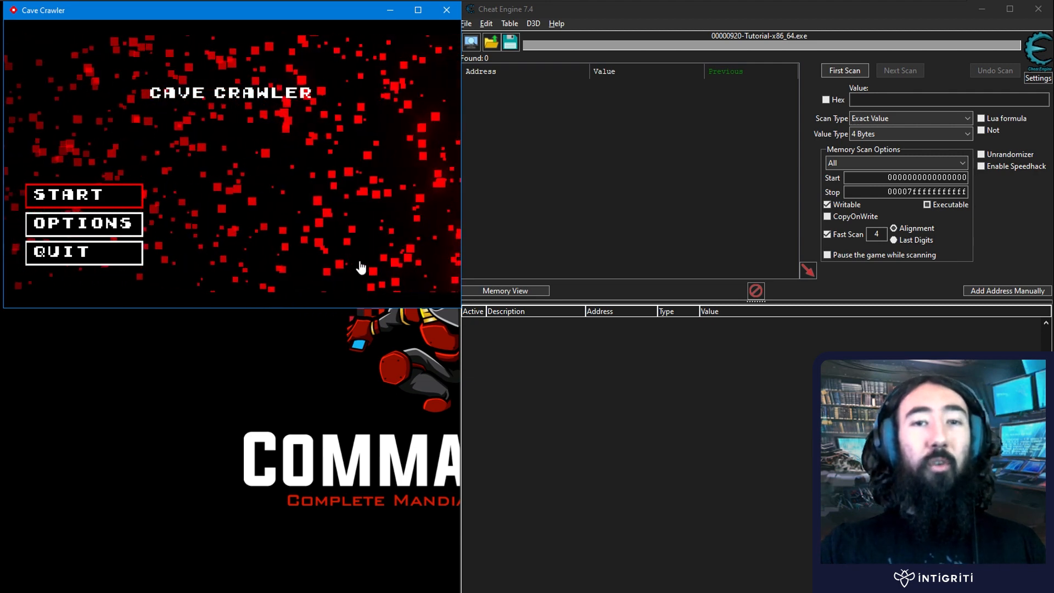
mouse_move(324, 293)
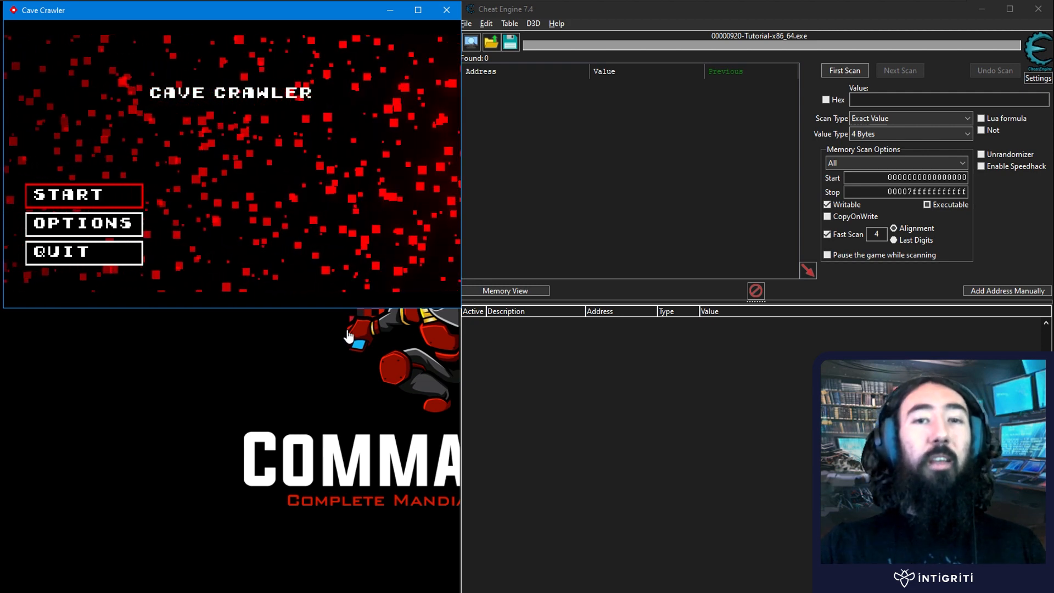
mouse_move(389, 111)
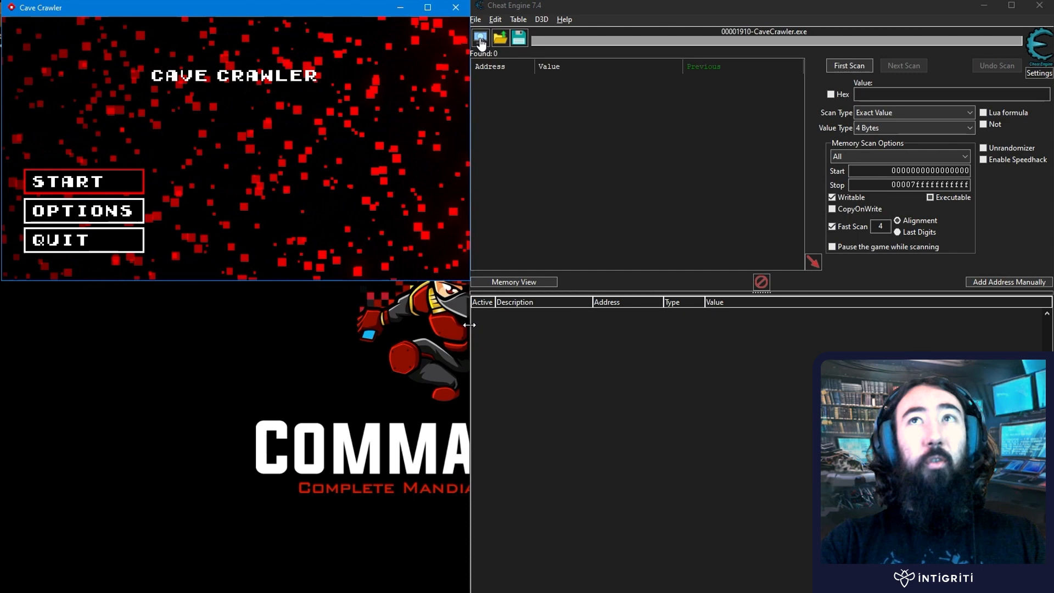
Attach Cheat Engine to CaveCrawler.exe and start the game's tutorial level
click(480, 37)
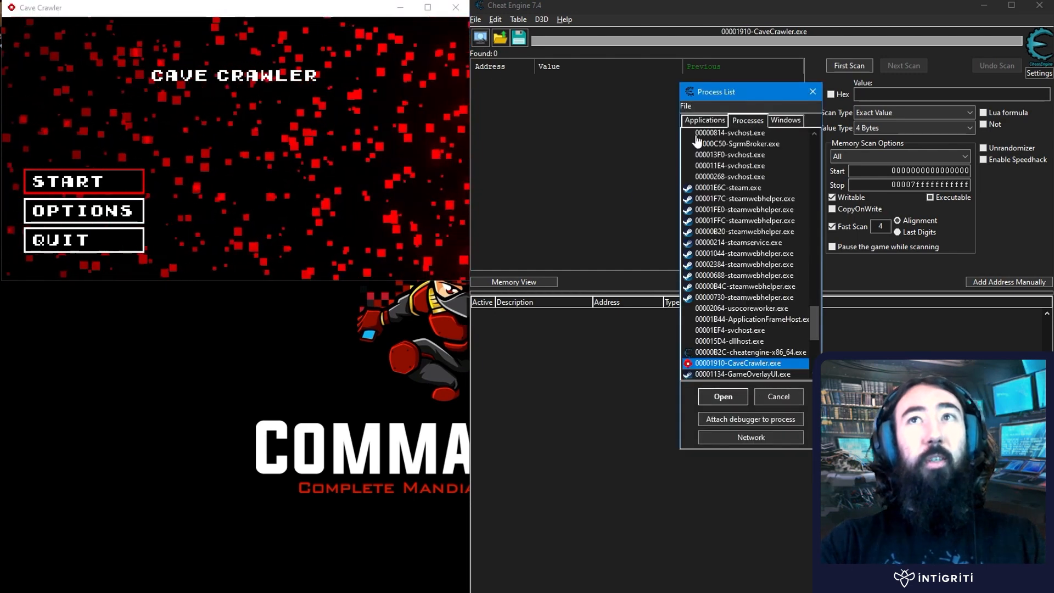
click(723, 396)
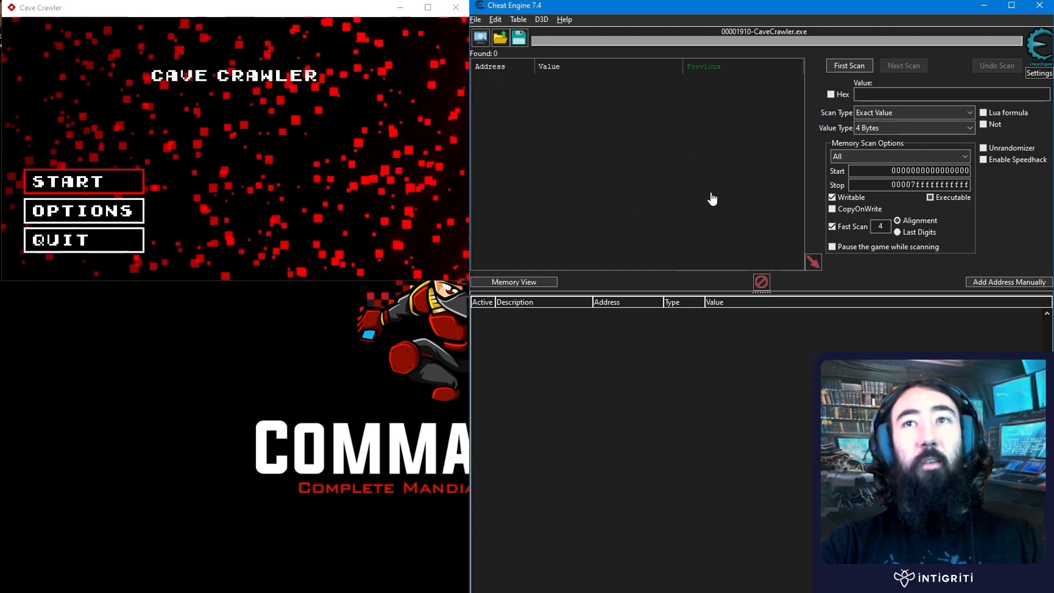
click(83, 182)
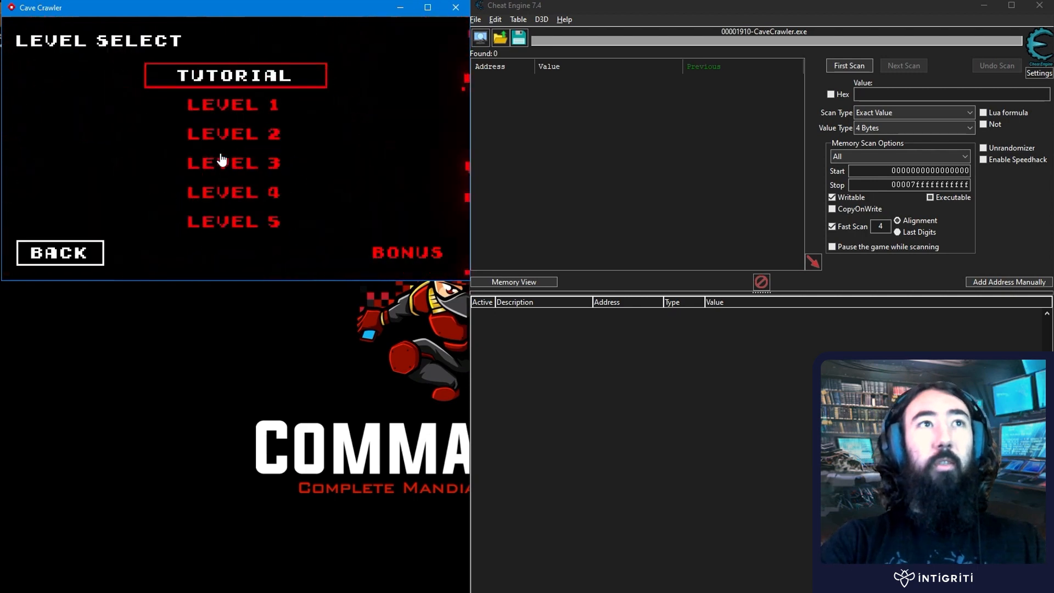
click(235, 75)
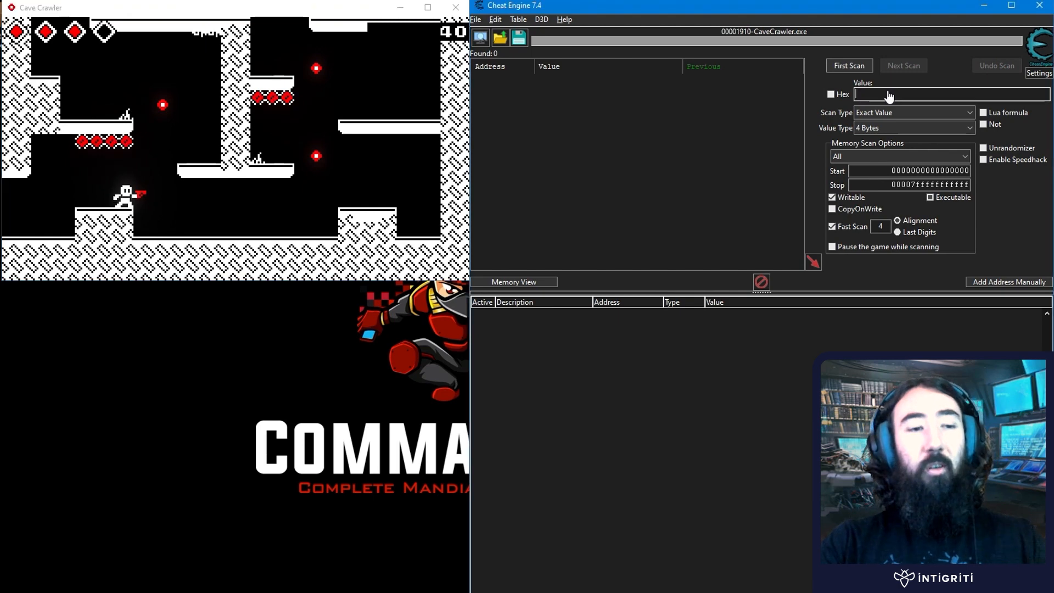
Run a first scan for health value 3, then rescan for the reduced health
text(3)
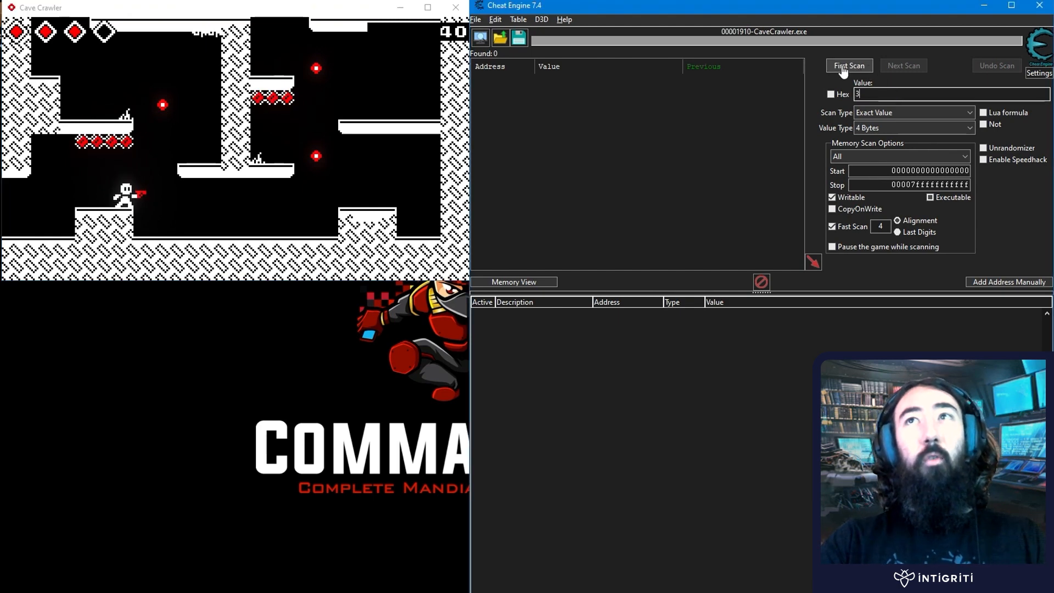
click(848, 65)
text(2)
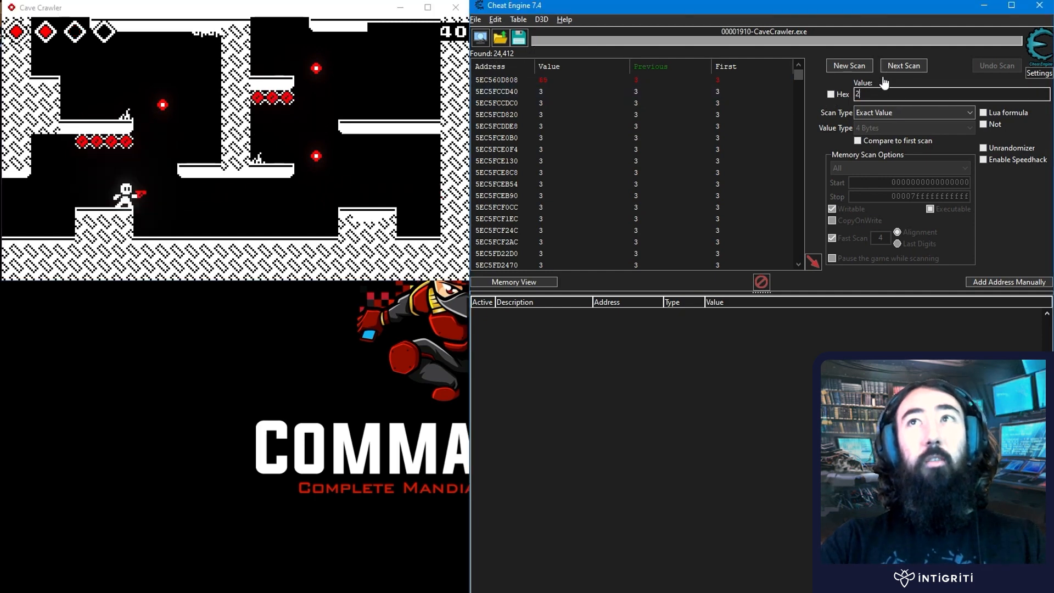
click(904, 66)
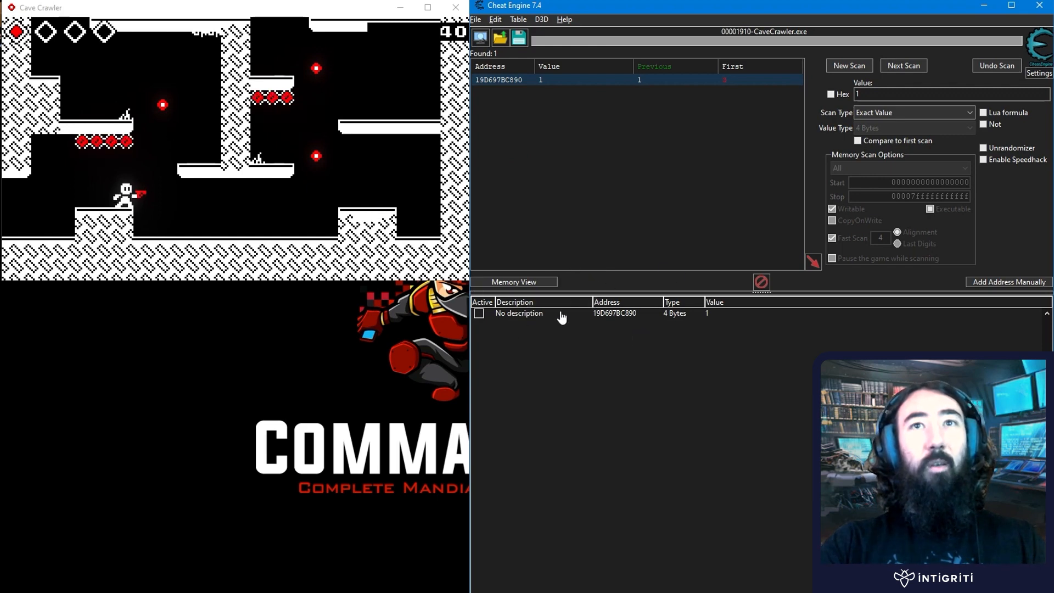
Label the found health entry health1 and set its value to 10
double_click(518, 314)
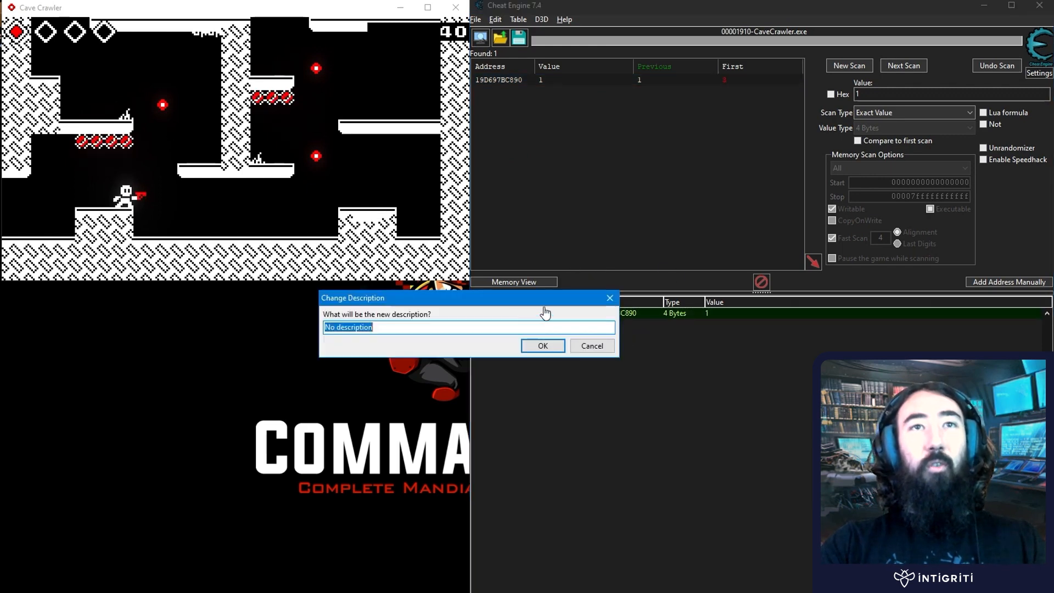
click(542, 345)
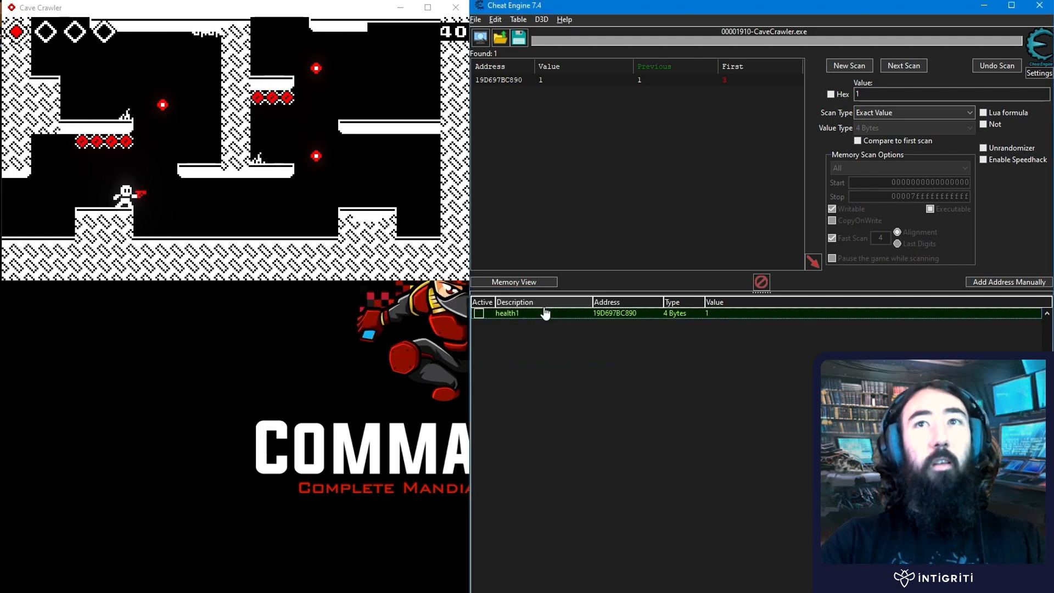
double_click(708, 312)
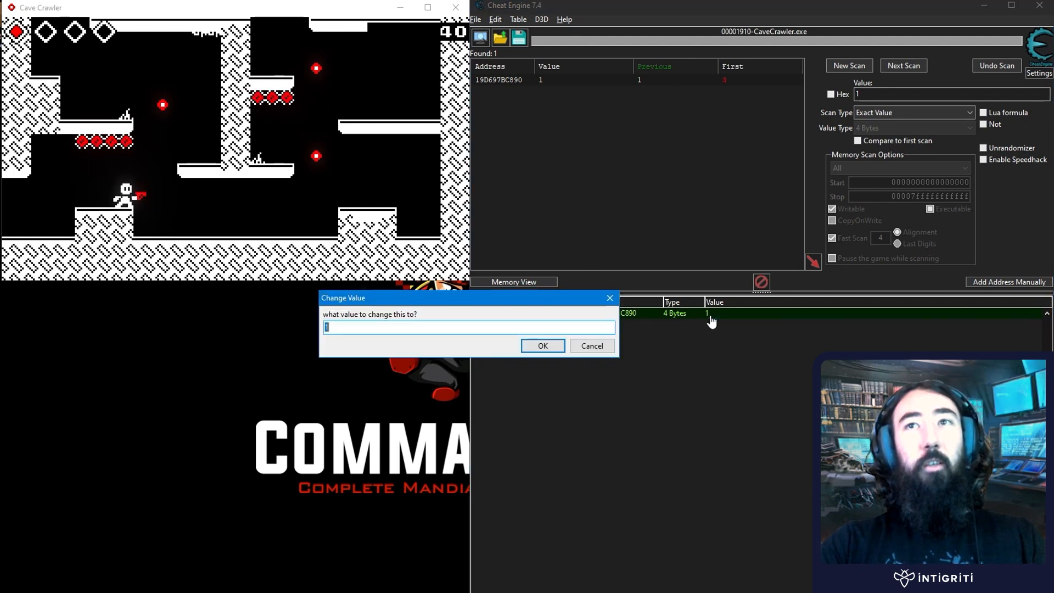
click(542, 346)
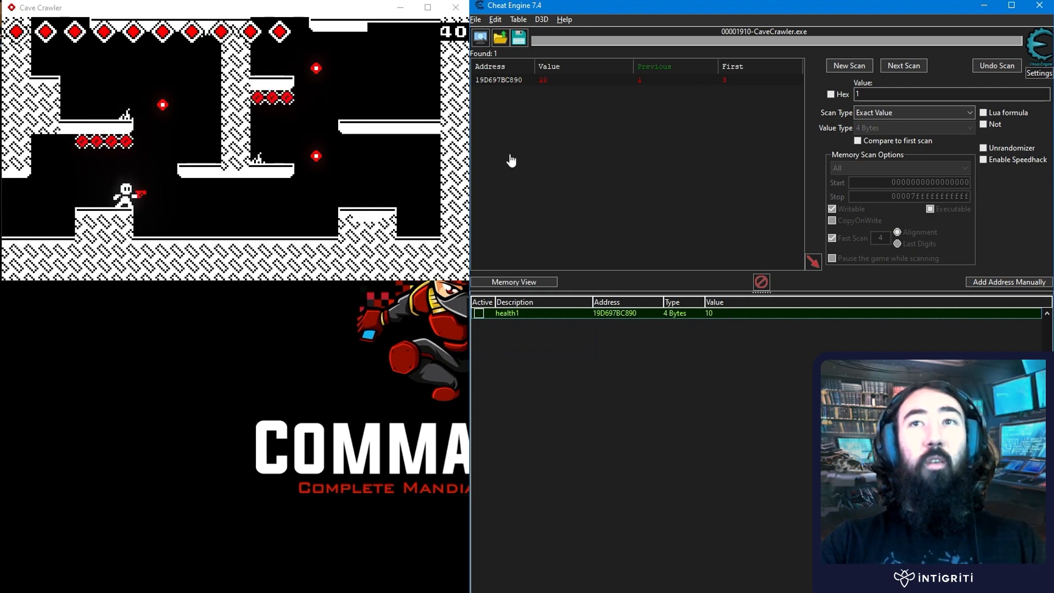
mouse_move(704, 327)
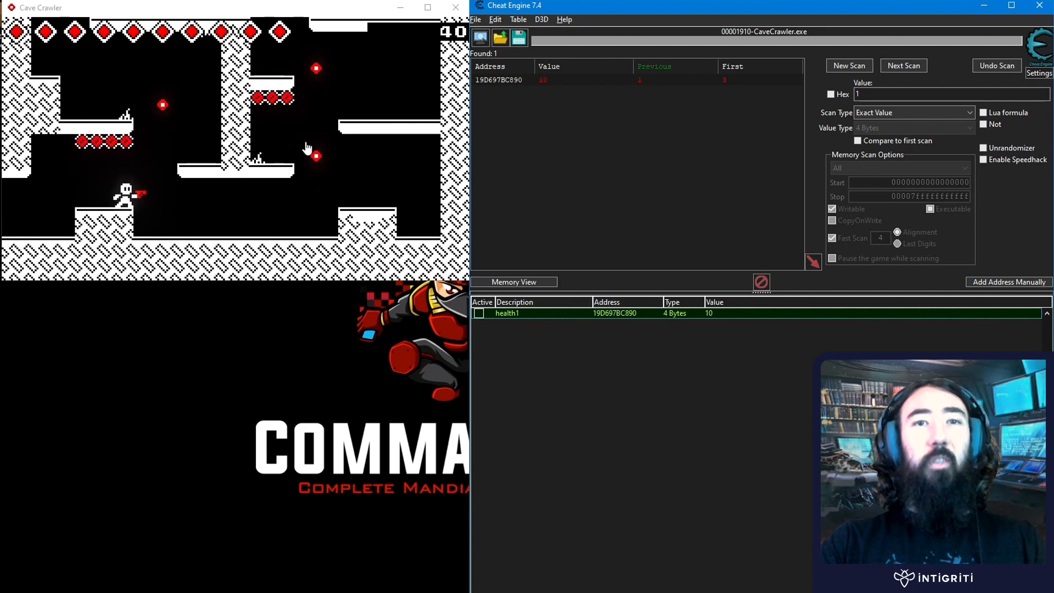
mouse_move(155, 76)
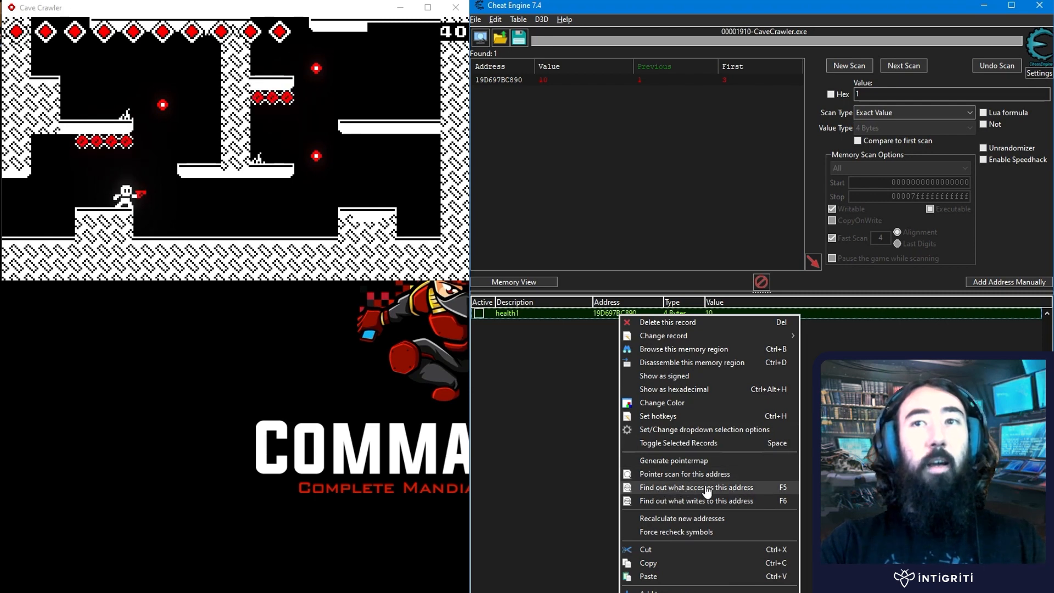
Trace what accesses health1, inspect mov [rbx+08],rax, and note pointer value 19D697BC888
click(695, 487)
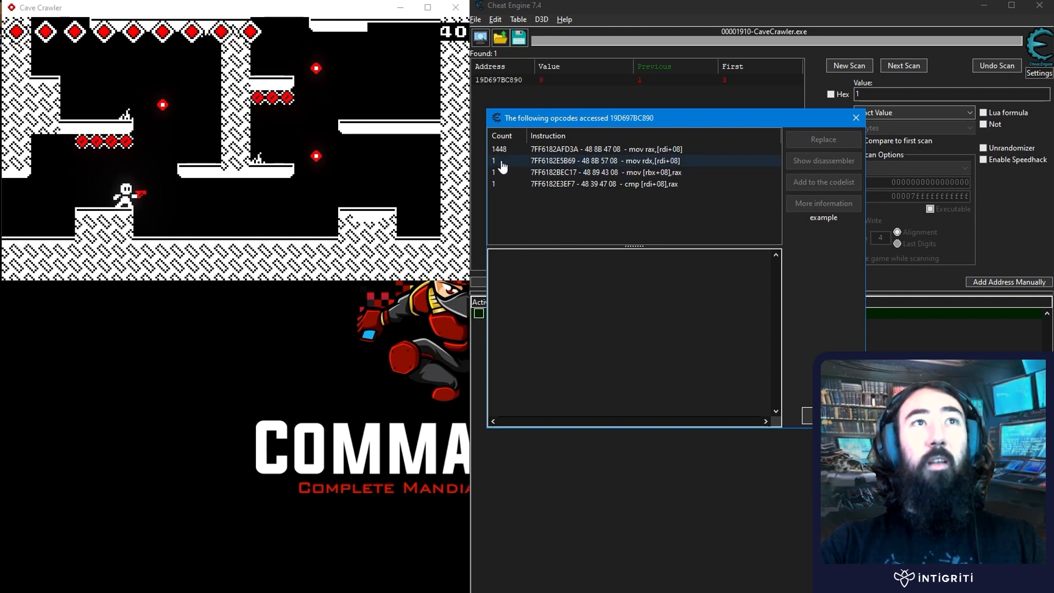
click(584, 161)
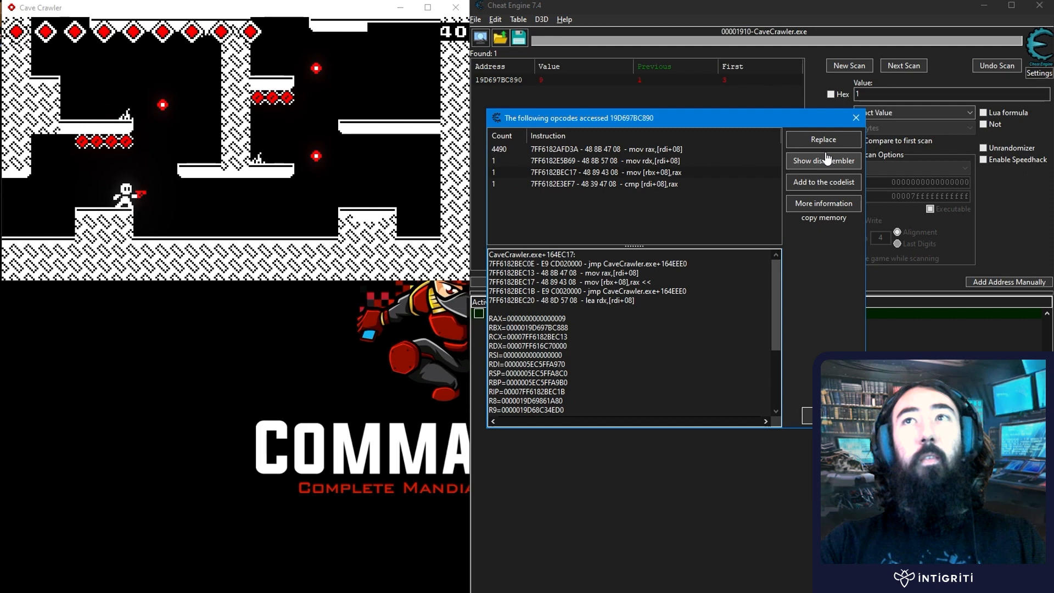
mouse_move(570, 331)
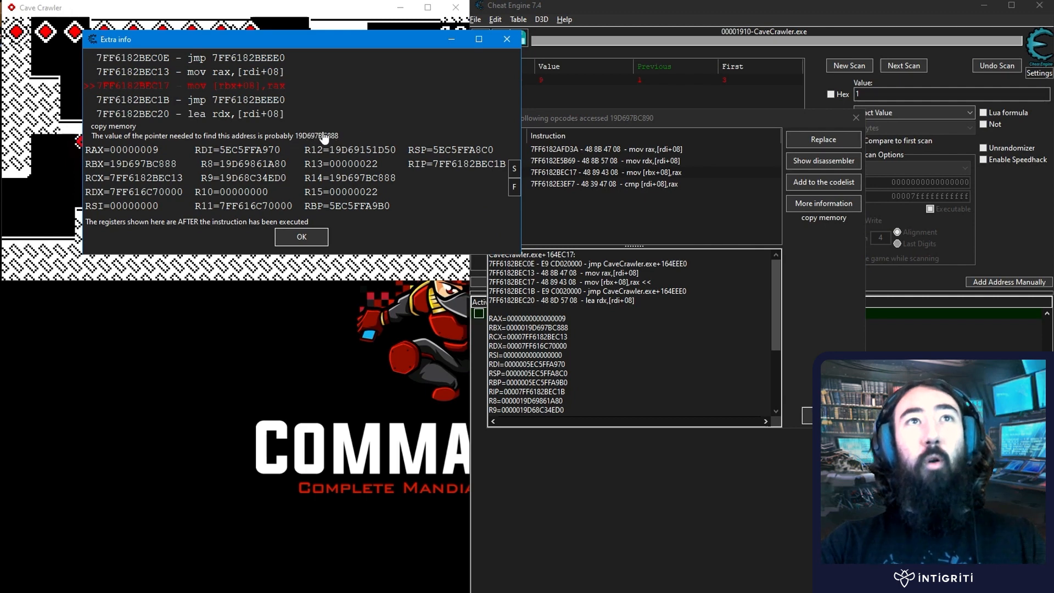
click(300, 237)
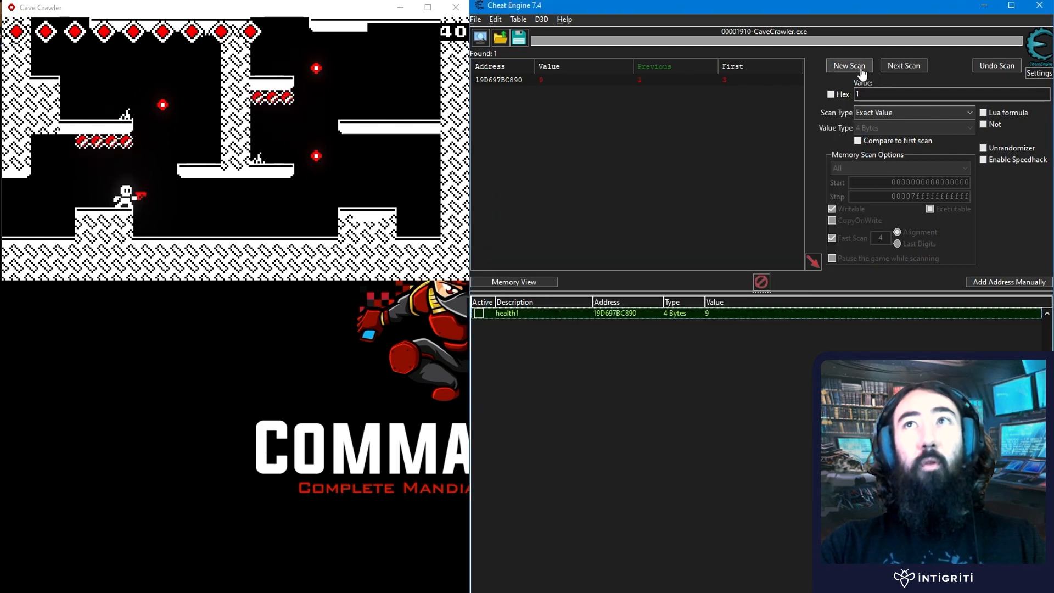
Start a new hexadecimal scan for pointer value 0000019D697BC888
click(848, 65)
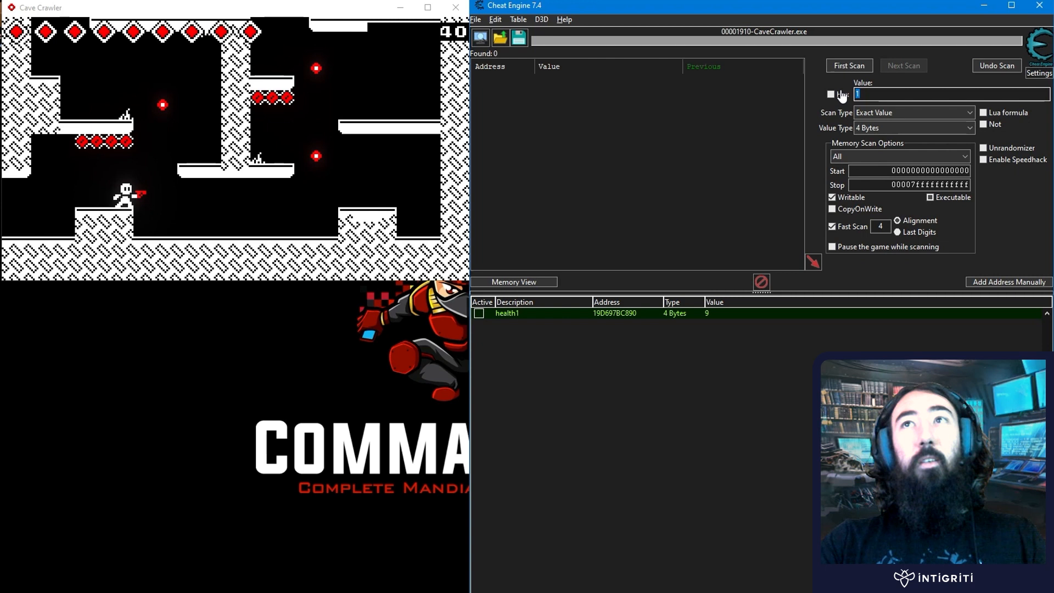
click(913, 128)
text(0000019D697BC888)
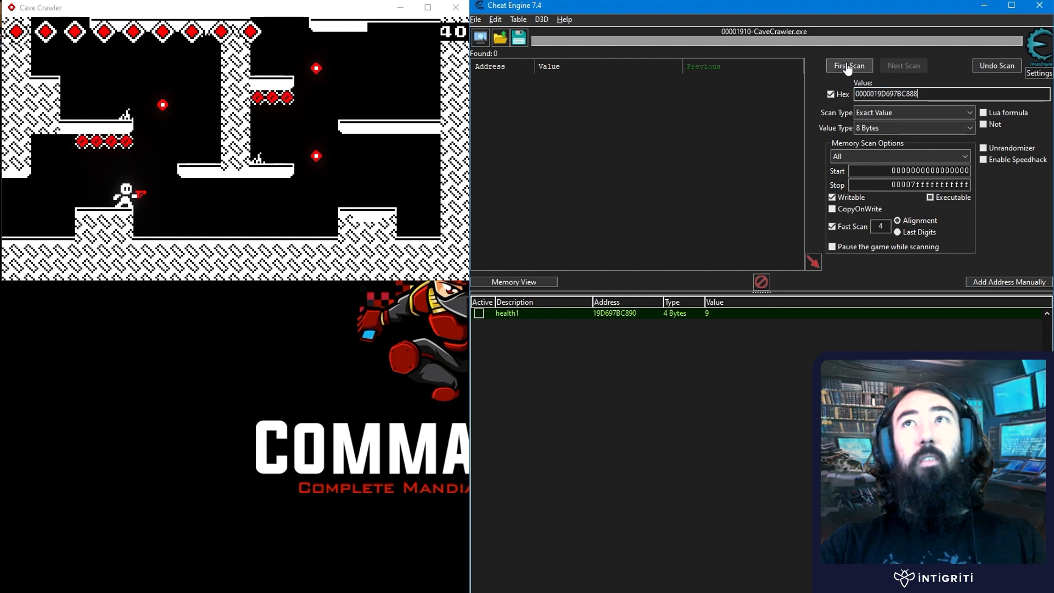
click(848, 65)
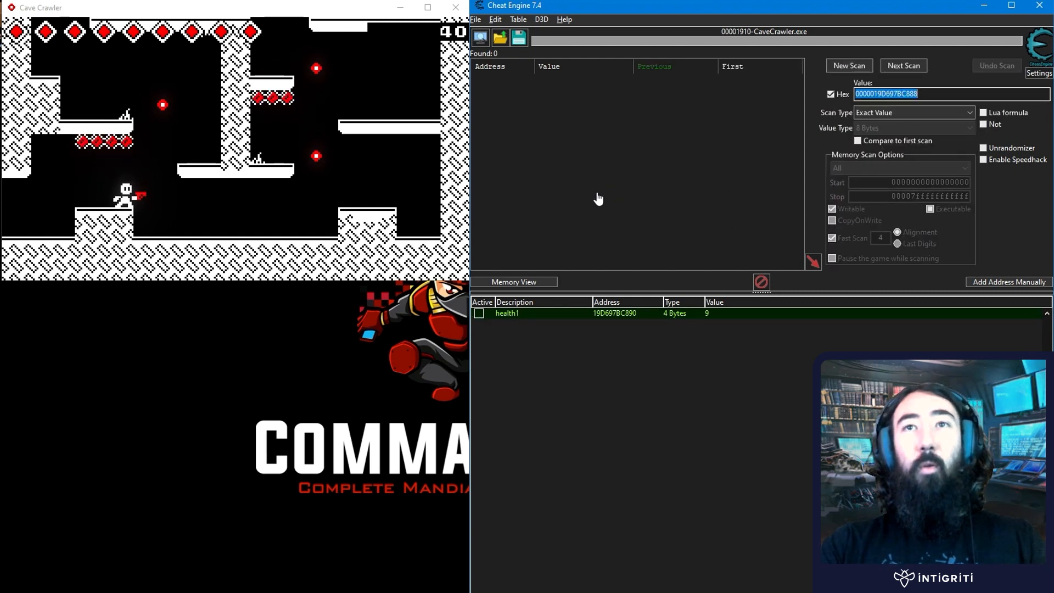
mouse_move(647, 159)
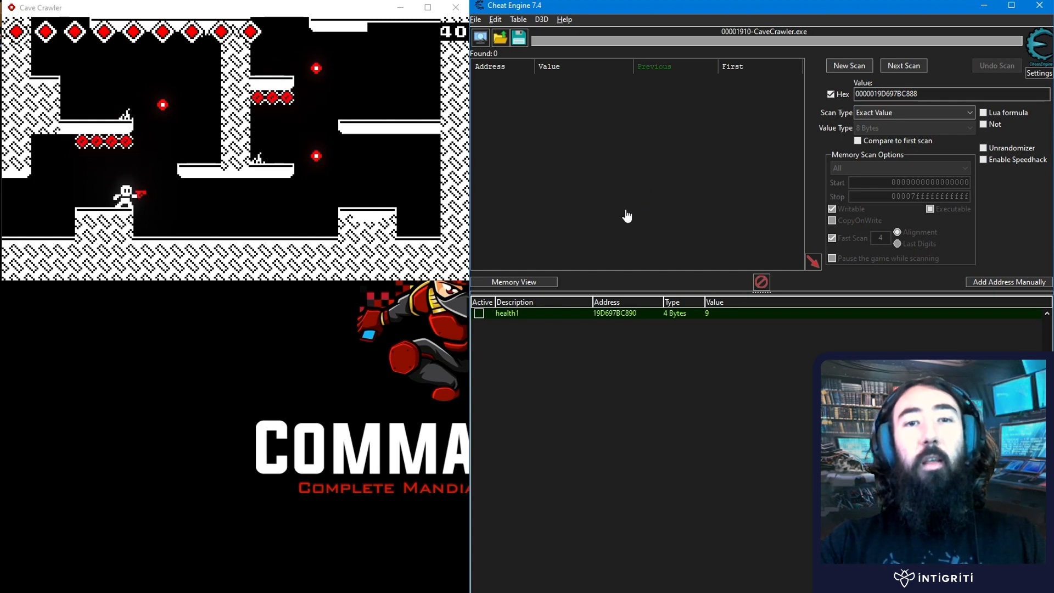
mouse_move(643, 186)
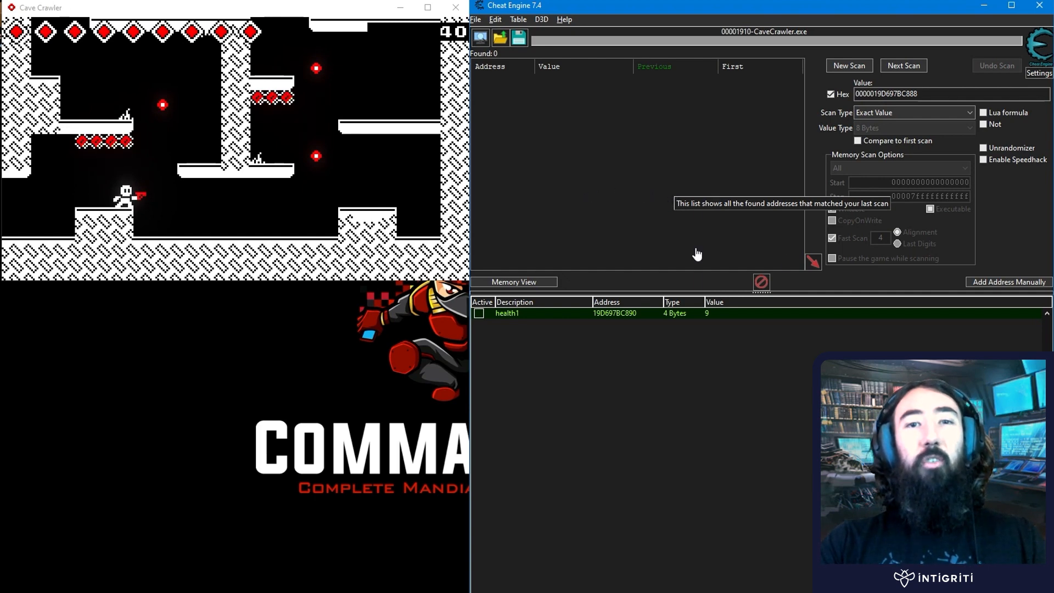
mouse_move(577, 217)
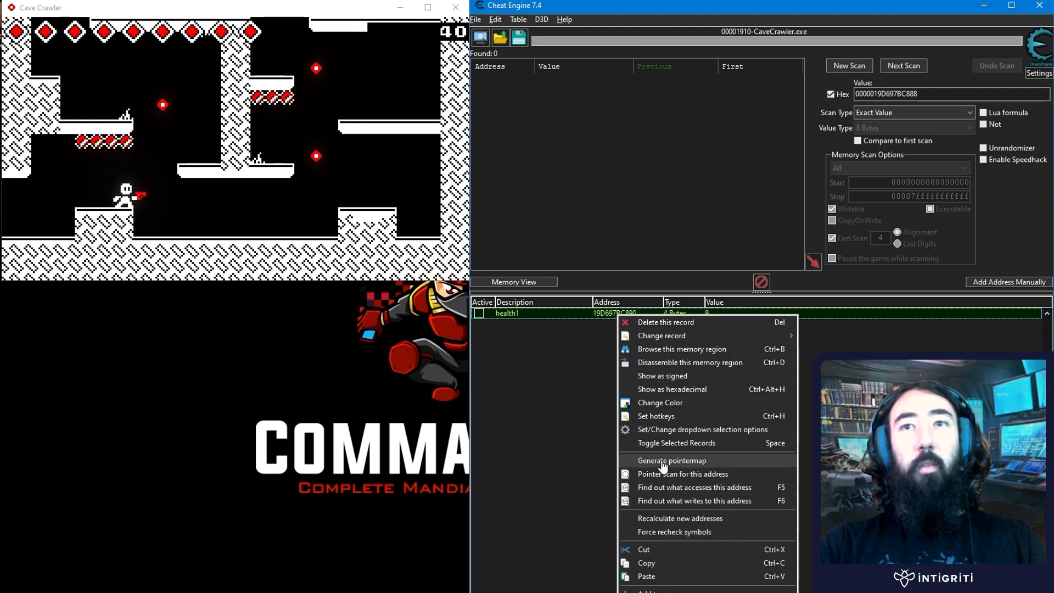
Generate a pointermap for the health1 address
click(671, 461)
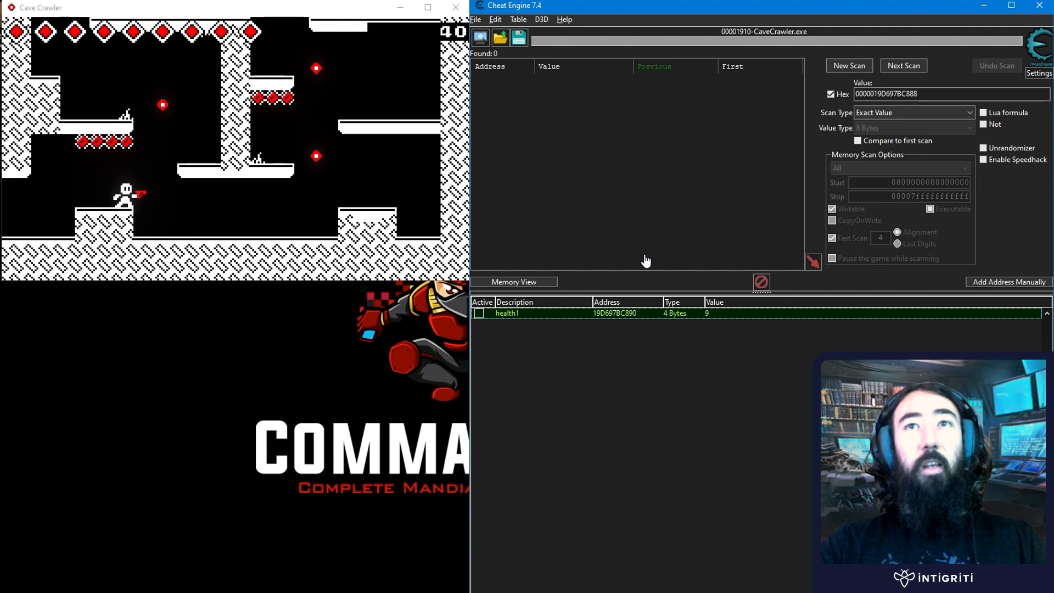
mouse_move(649, 332)
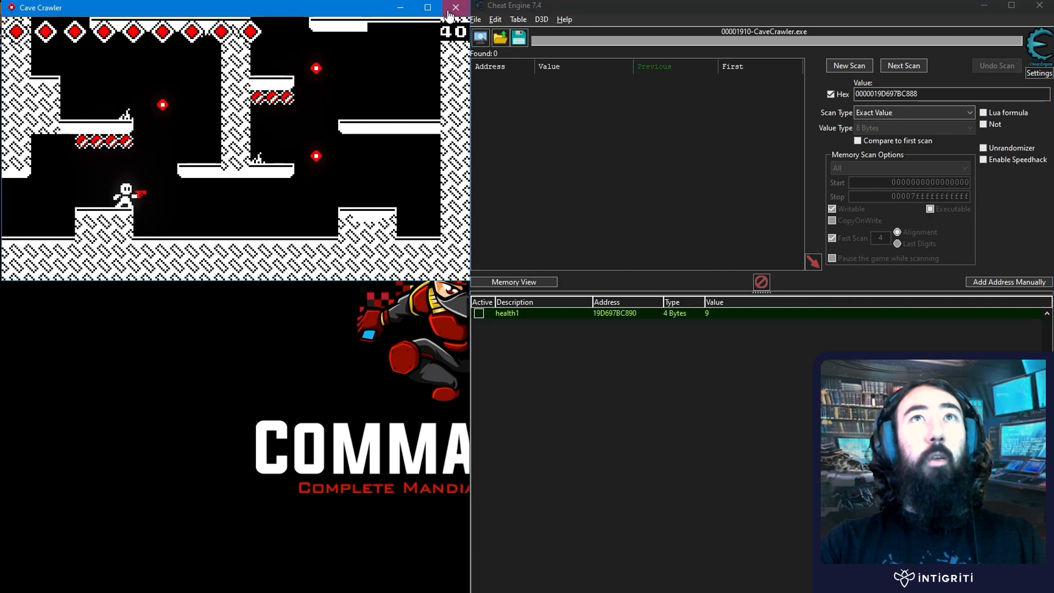
Restart Cave Crawler, reattach keeping the address list, and enter the tutorial level
click(455, 7)
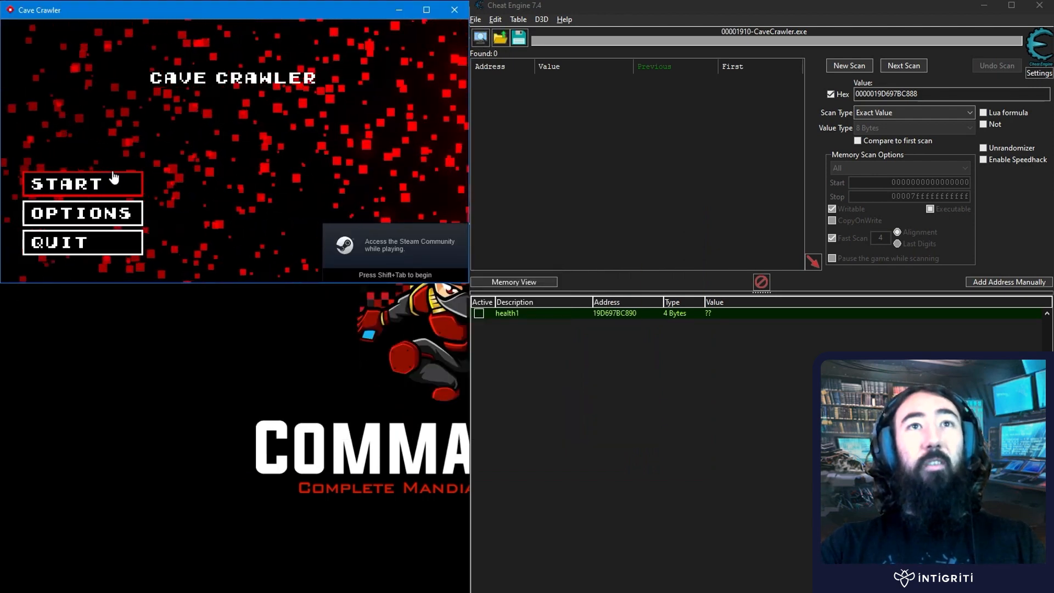
click(480, 37)
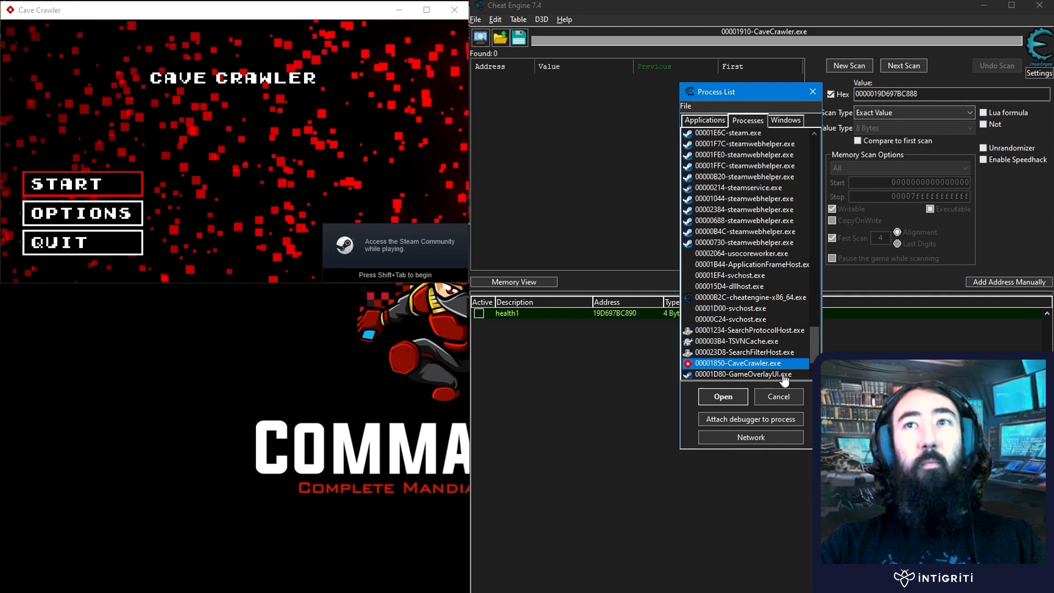
click(722, 396)
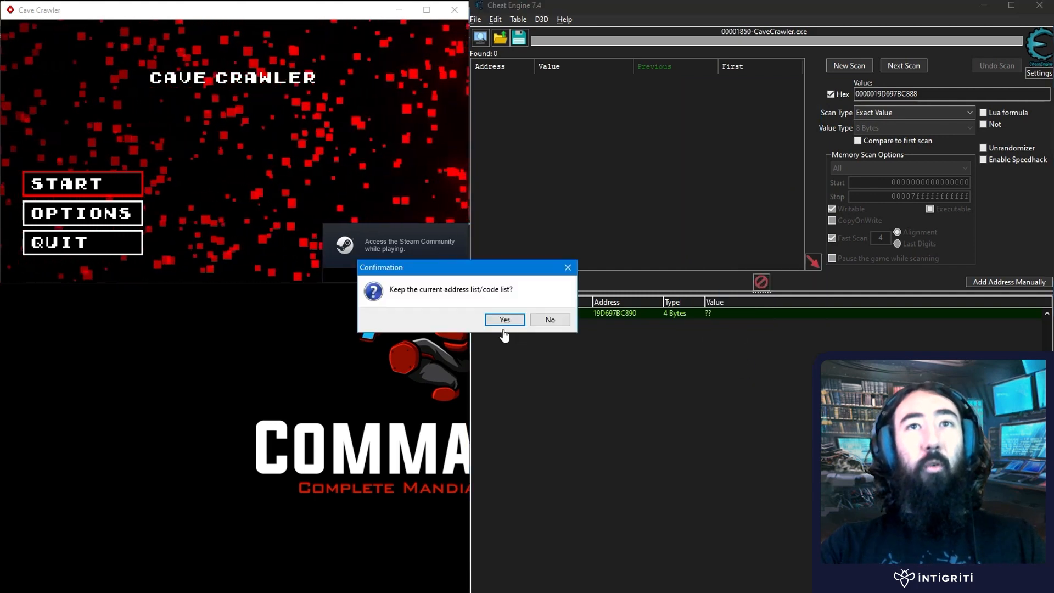
click(503, 319)
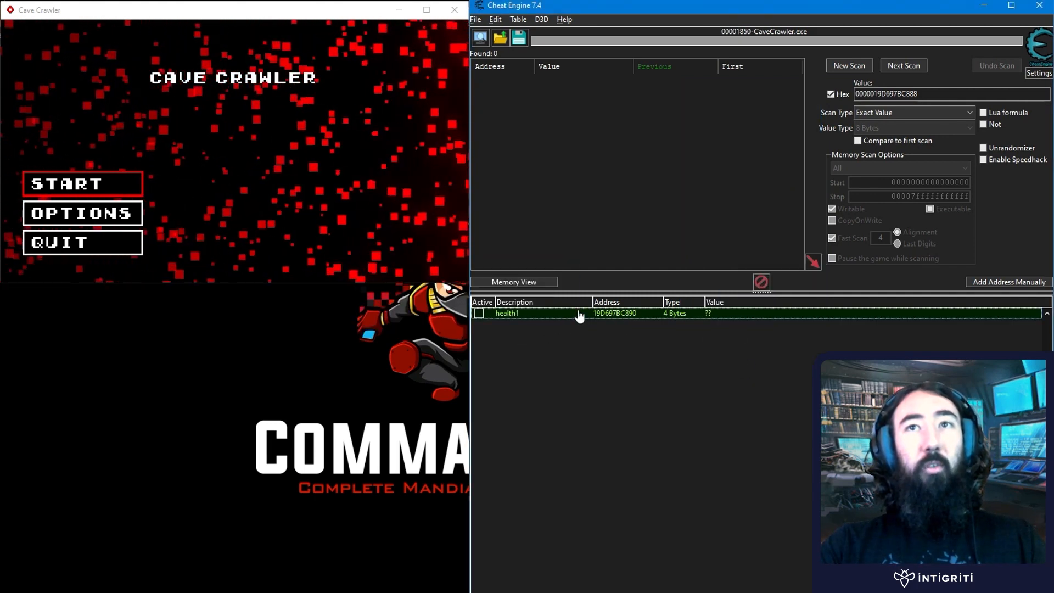
click(82, 183)
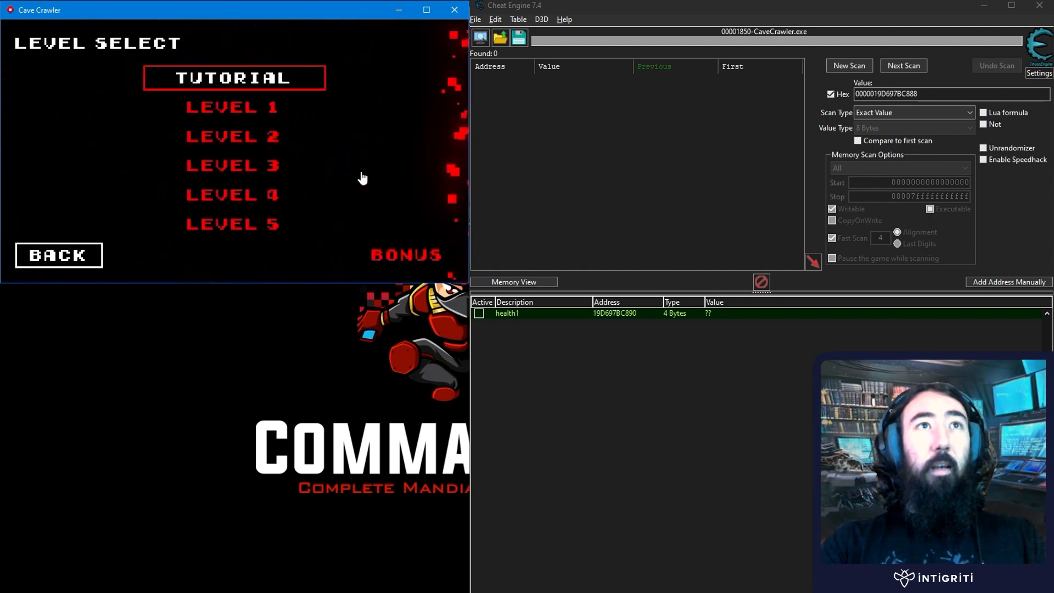
click(234, 77)
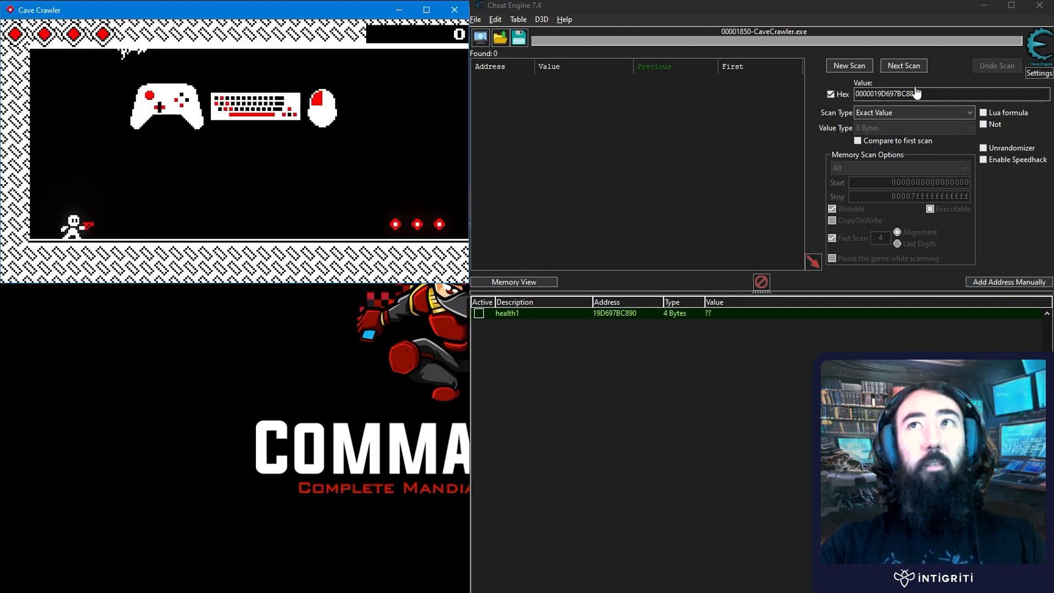
Run decimal 4-byte scans for health value 4, then the reduced value
click(832, 93)
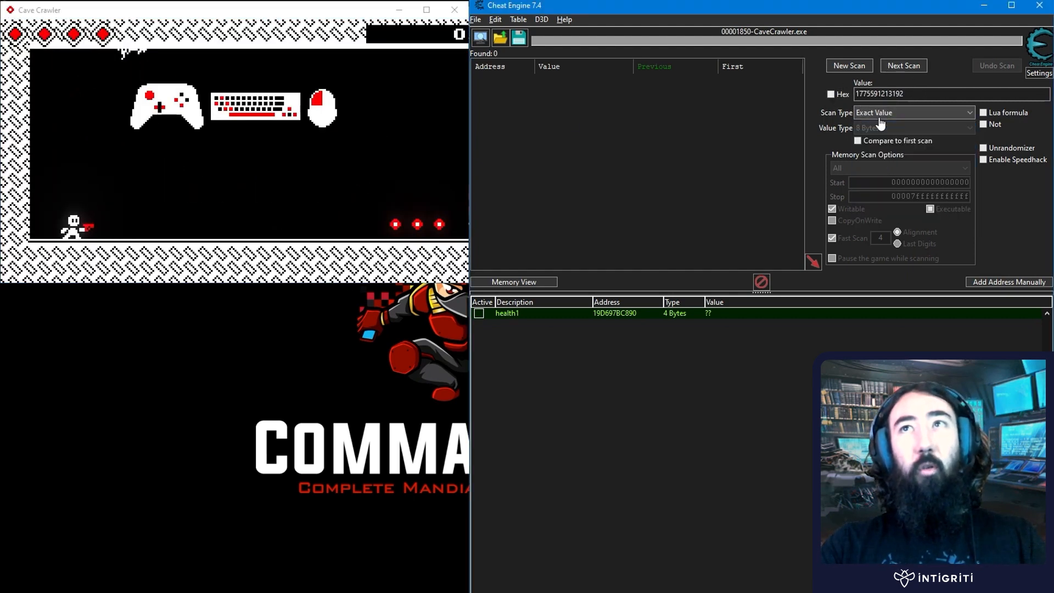
click(913, 128)
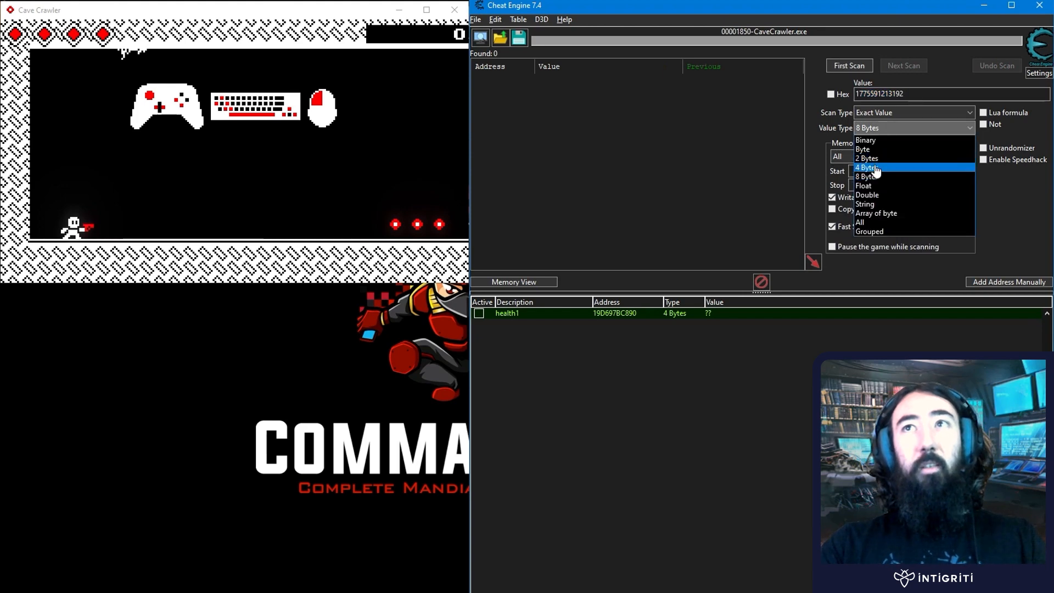
click(868, 168)
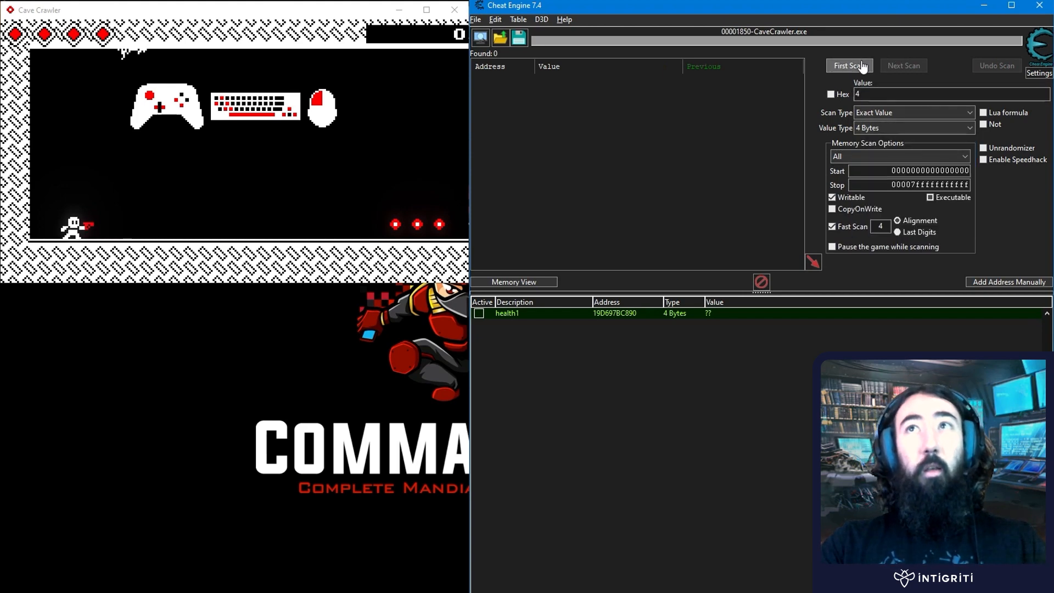
click(848, 65)
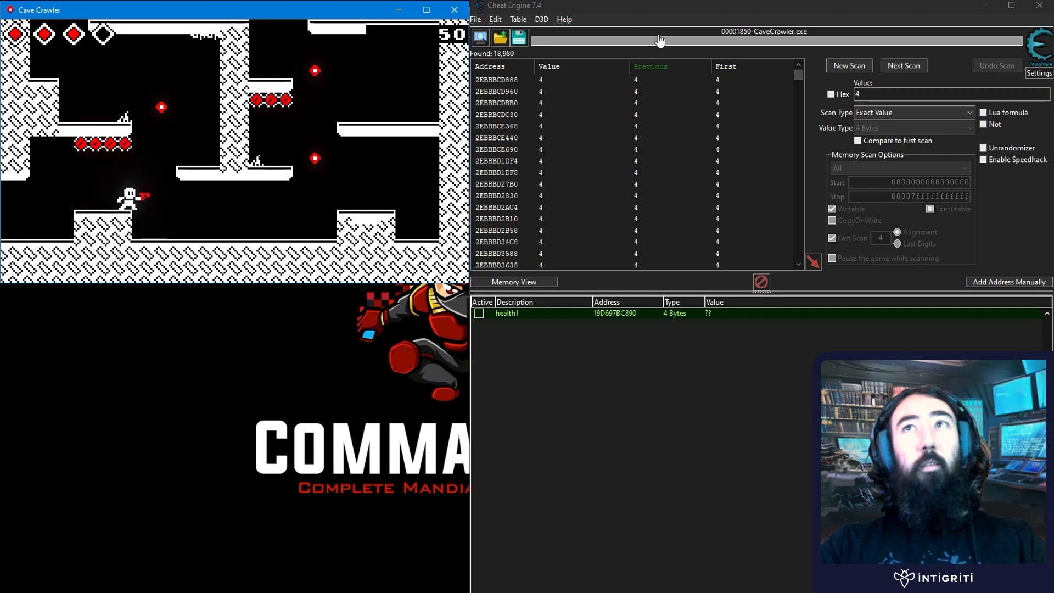
click(903, 65)
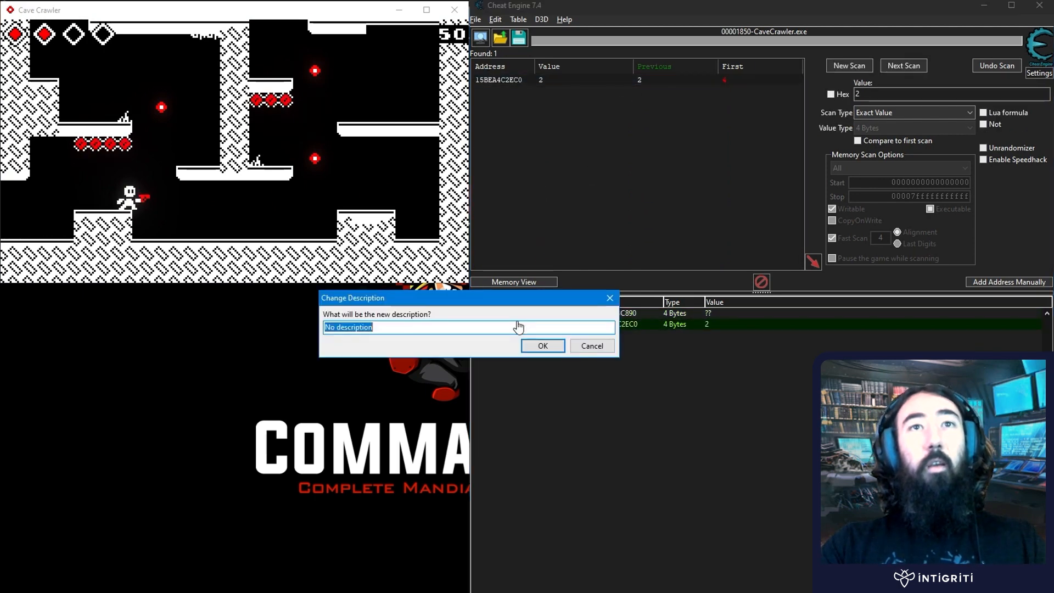
Label the new address health2 and save its pointermap as 2.scandata
text(health)
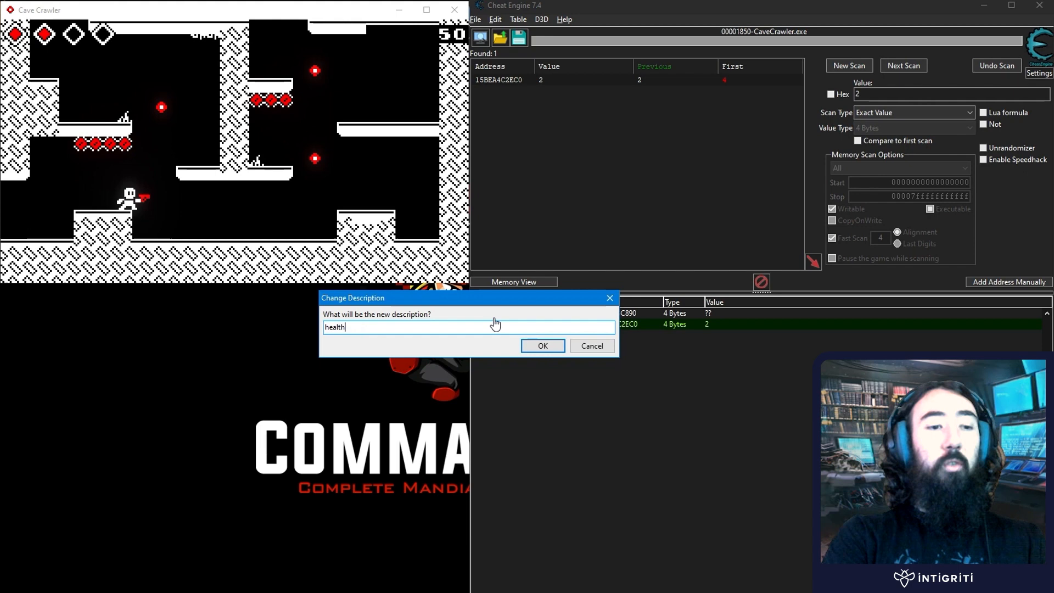
click(542, 345)
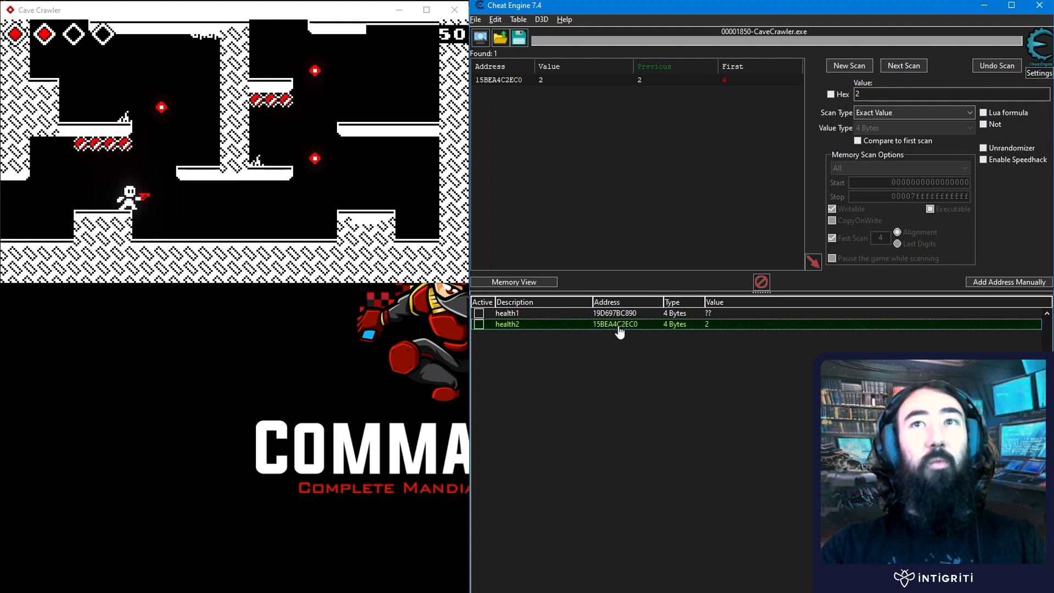
right_click(616, 324)
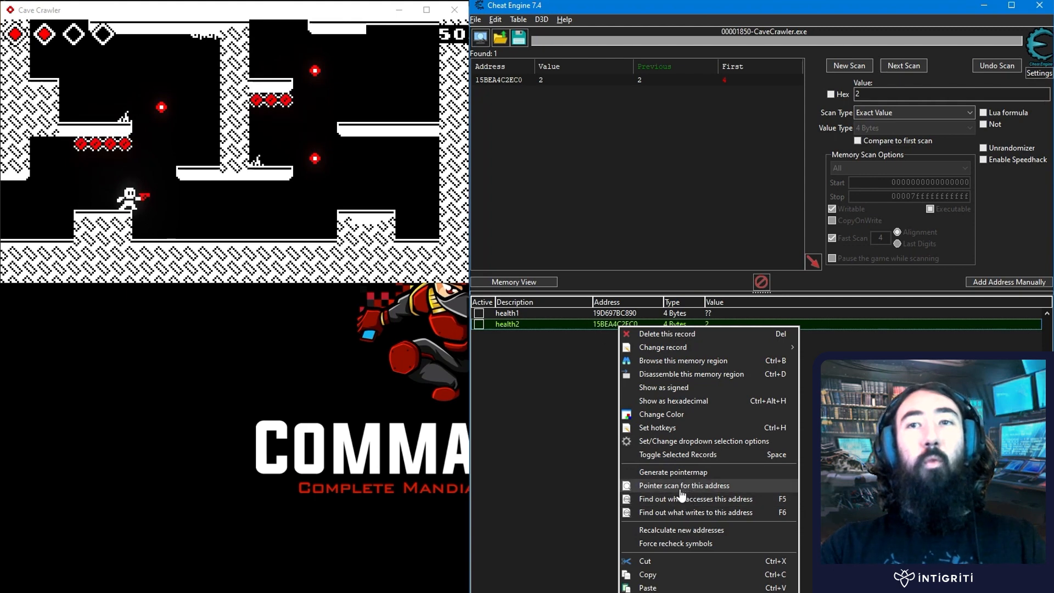
click(683, 485)
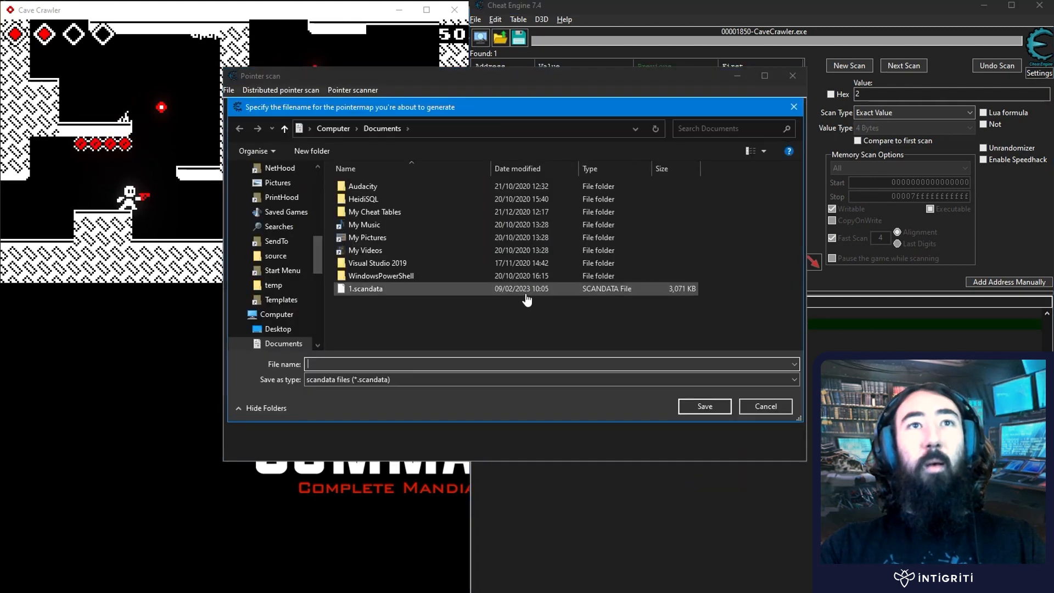
click(704, 406)
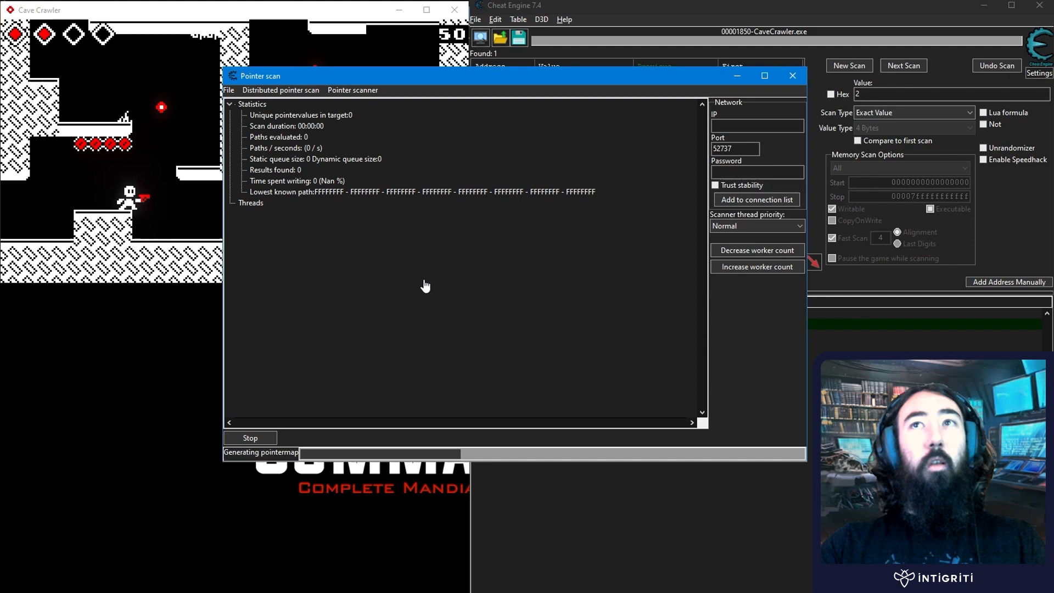
mouse_move(538, 290)
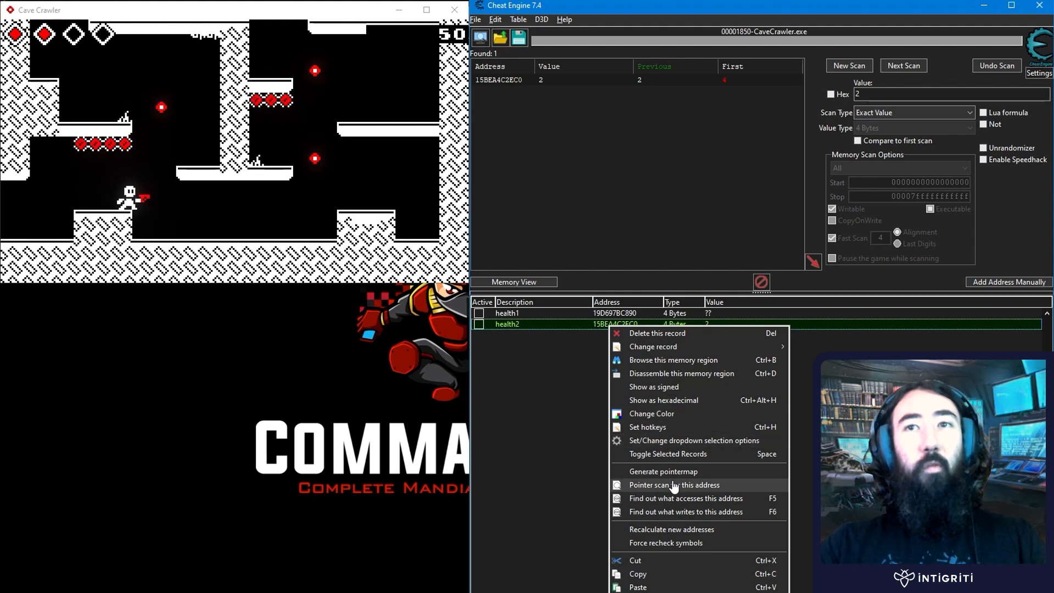
click(673, 485)
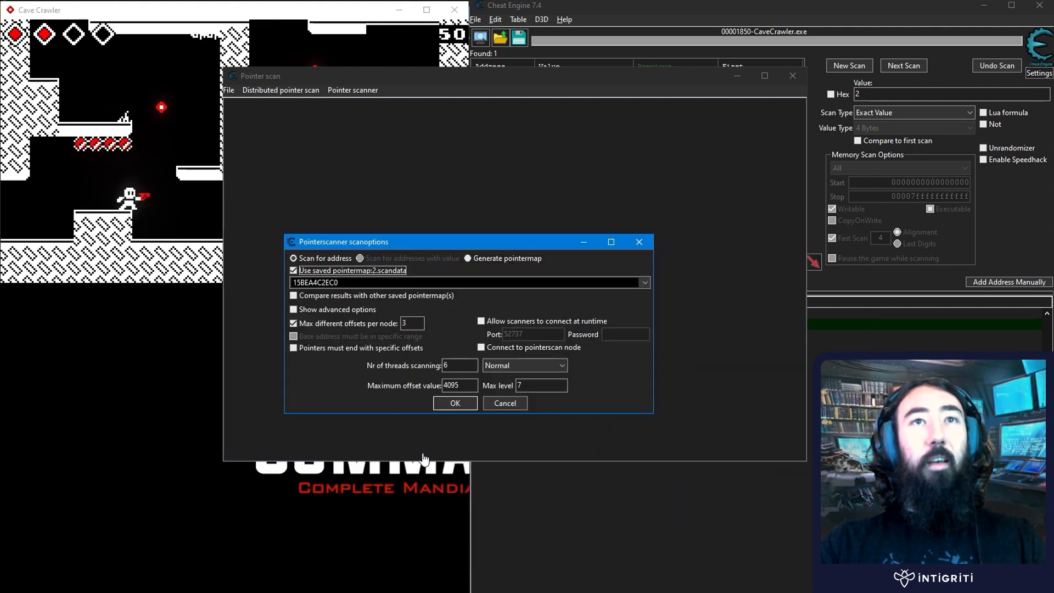
Set up the health2 pointer scan against another saved pointermap and save the results file
click(643, 282)
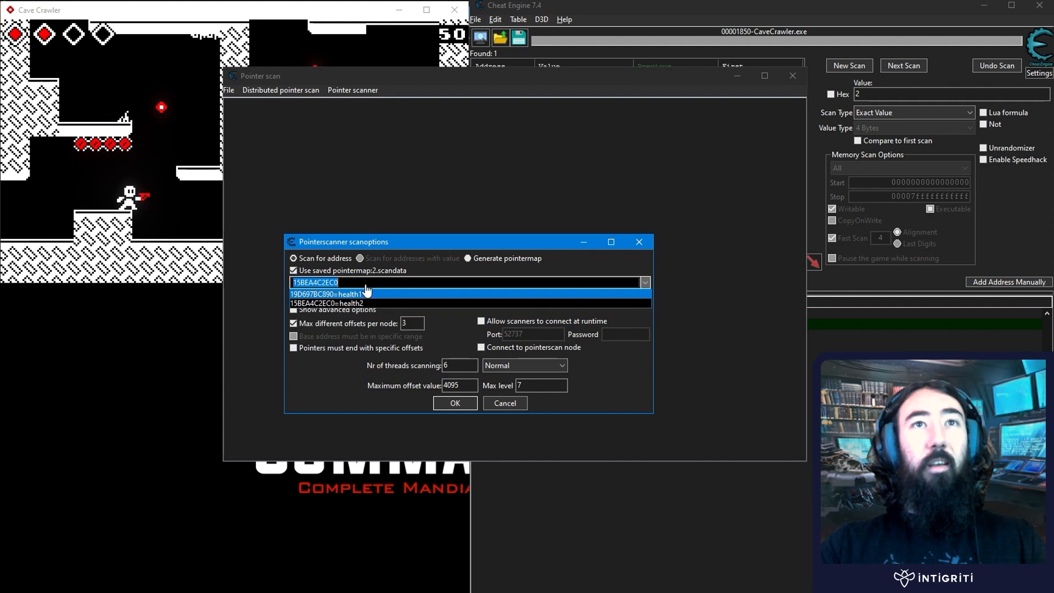
click(315, 303)
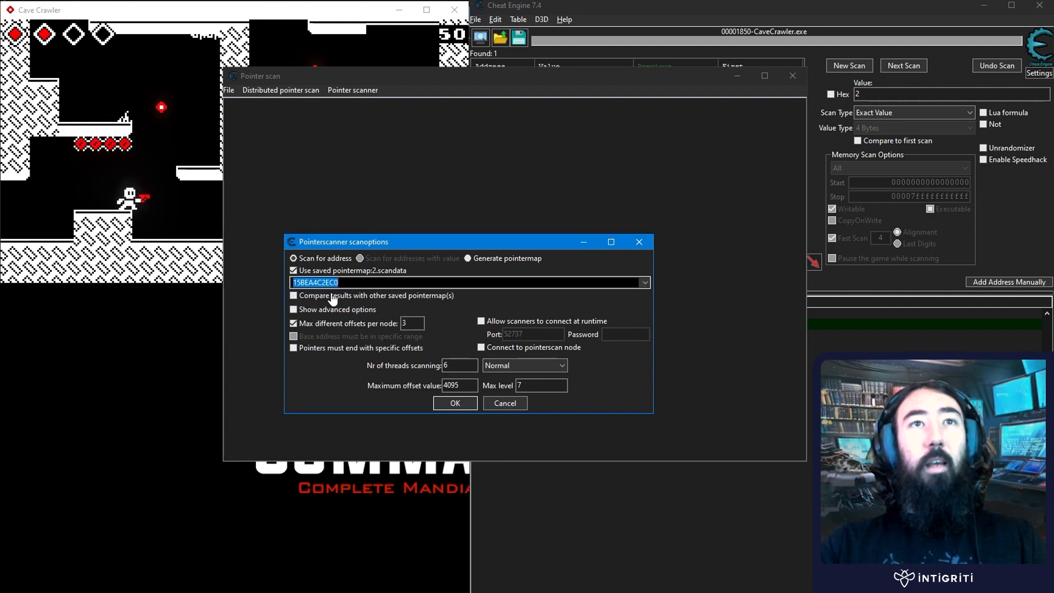
click(293, 295)
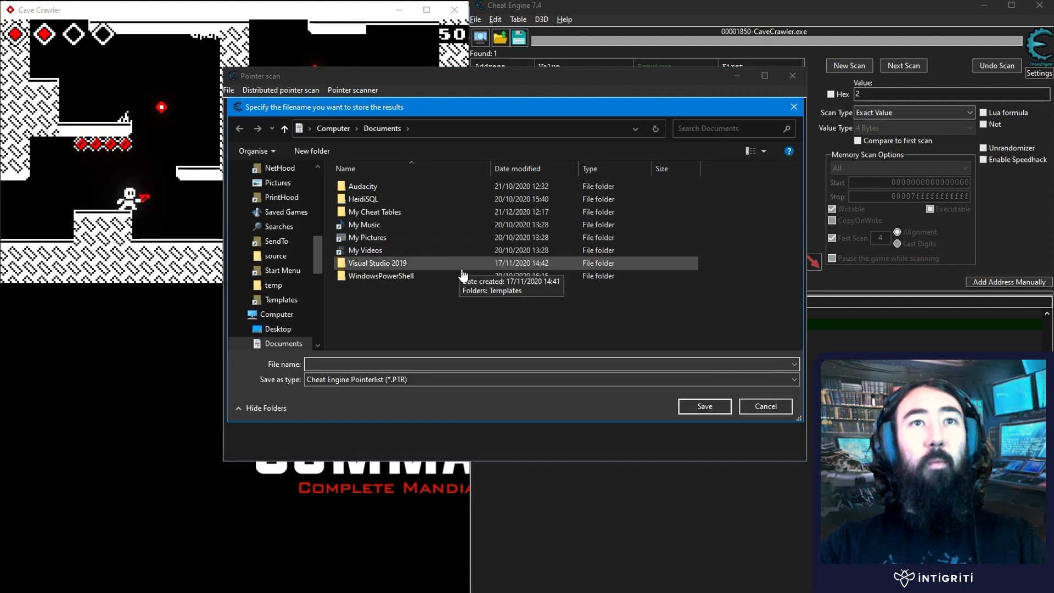
click(765, 406)
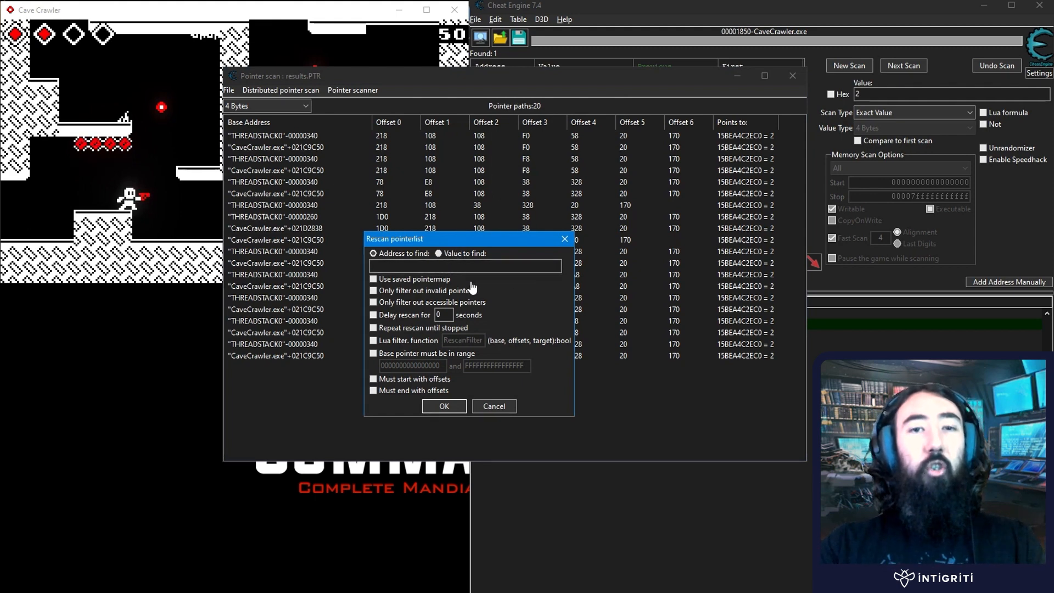
Cancel the results.PTR rescan and sort the 20 pointer paths by base address
click(438, 254)
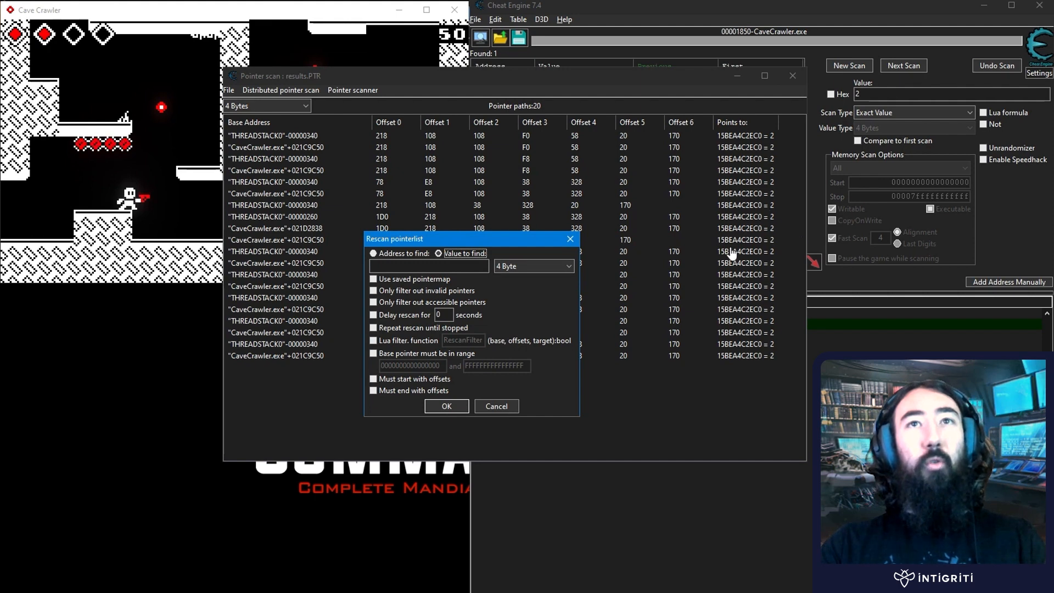
mouse_move(710, 139)
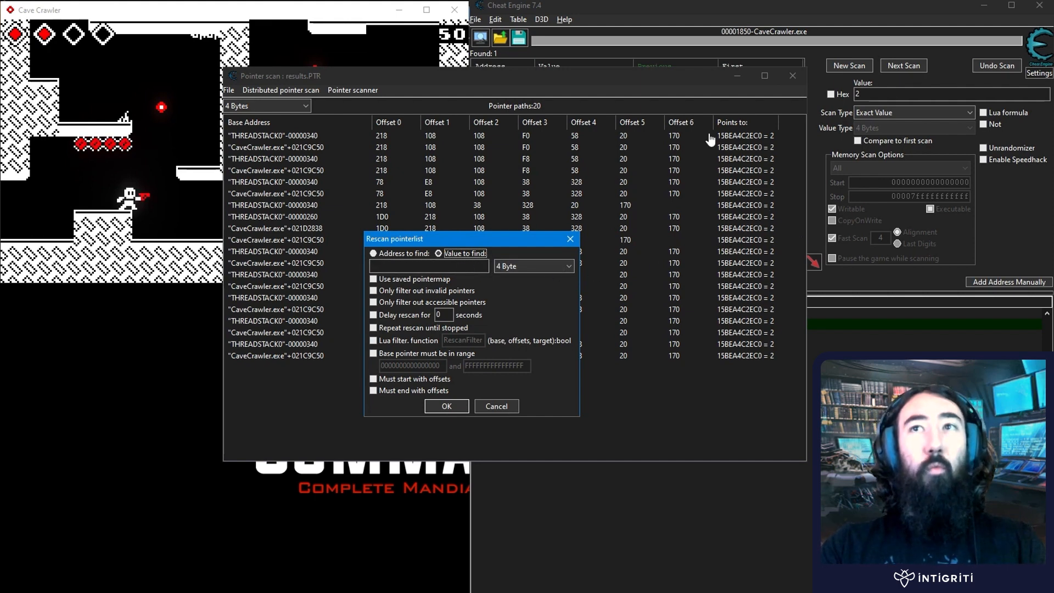
mouse_move(706, 182)
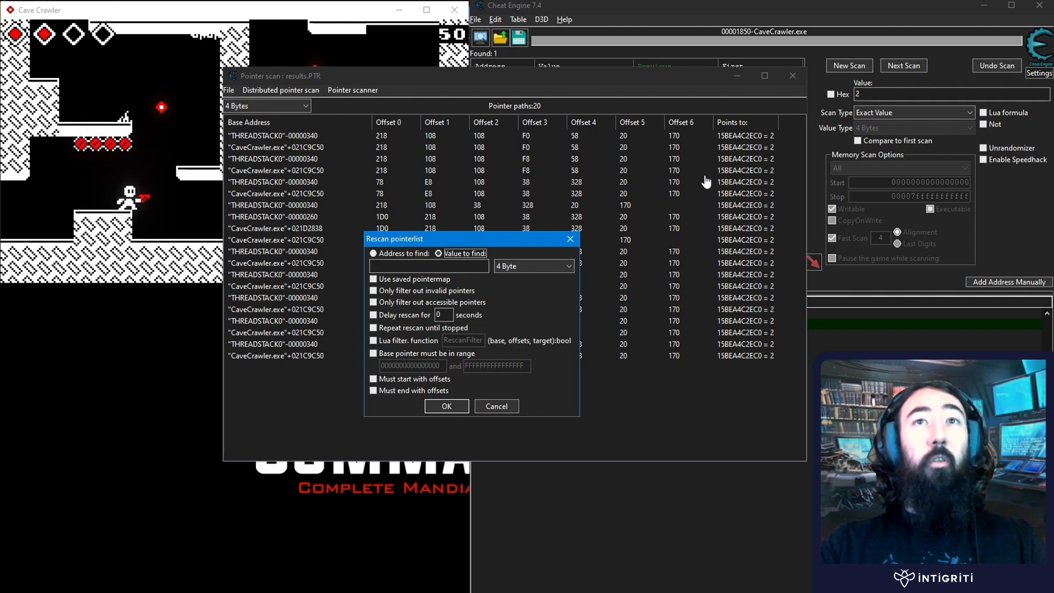
click(374, 254)
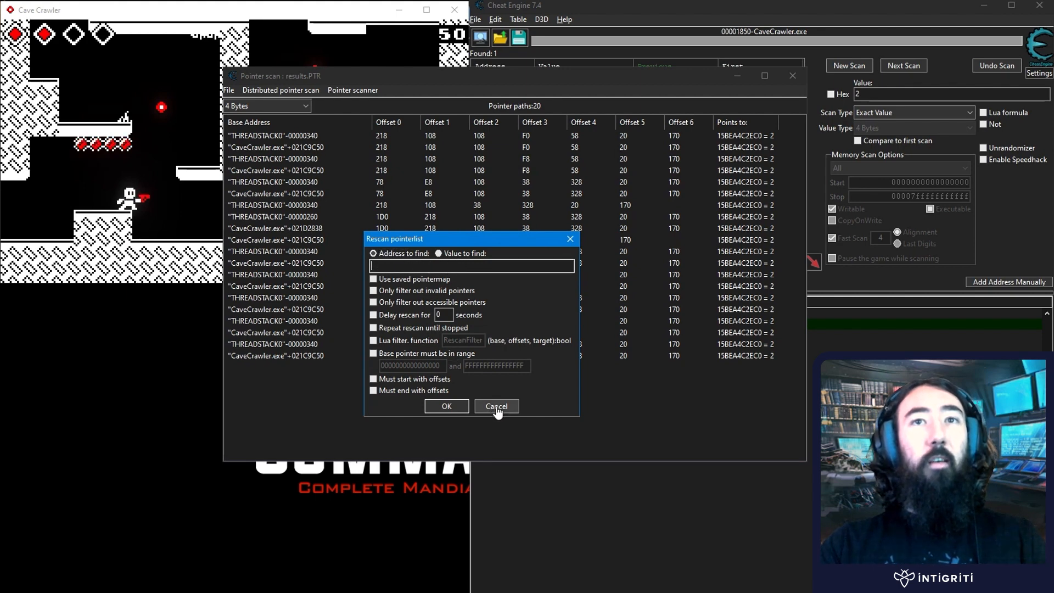
click(497, 406)
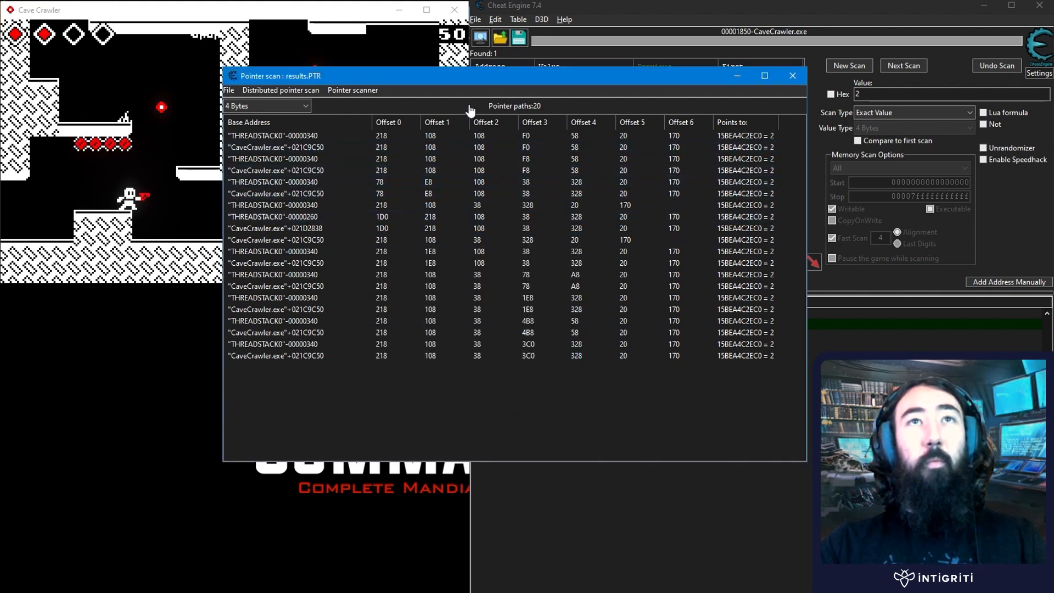
click(275, 309)
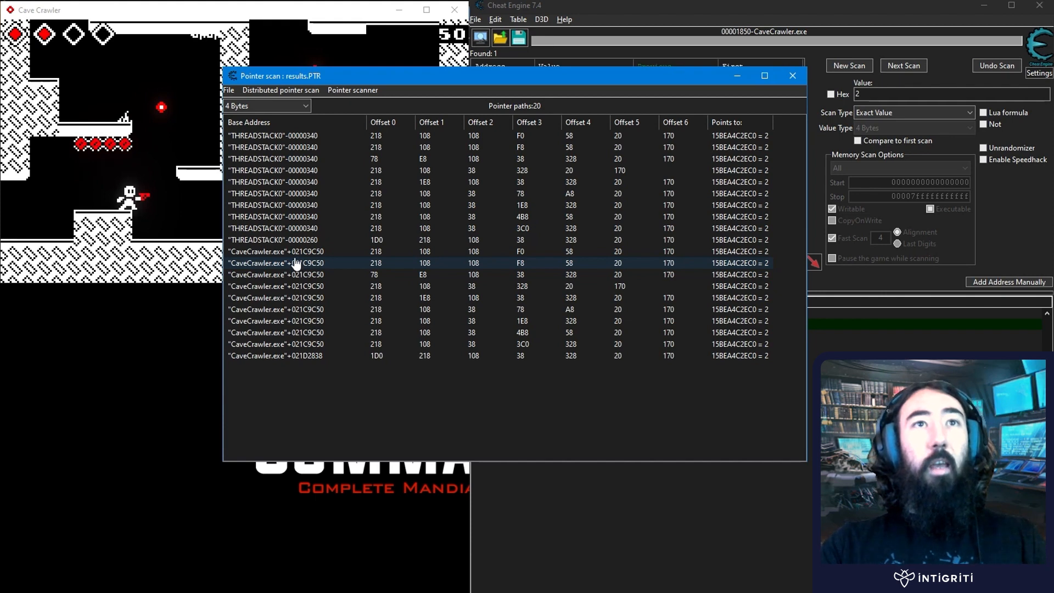
Add two CaveCrawler.exe-based pointer paths to the address list and close the pointer scan results
click(299, 356)
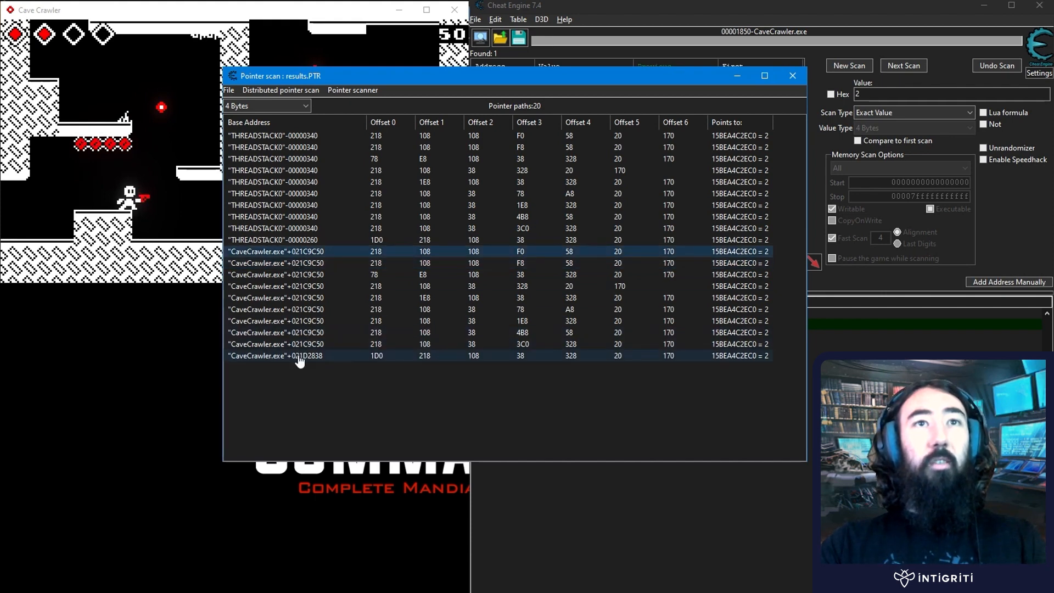
click(302, 285)
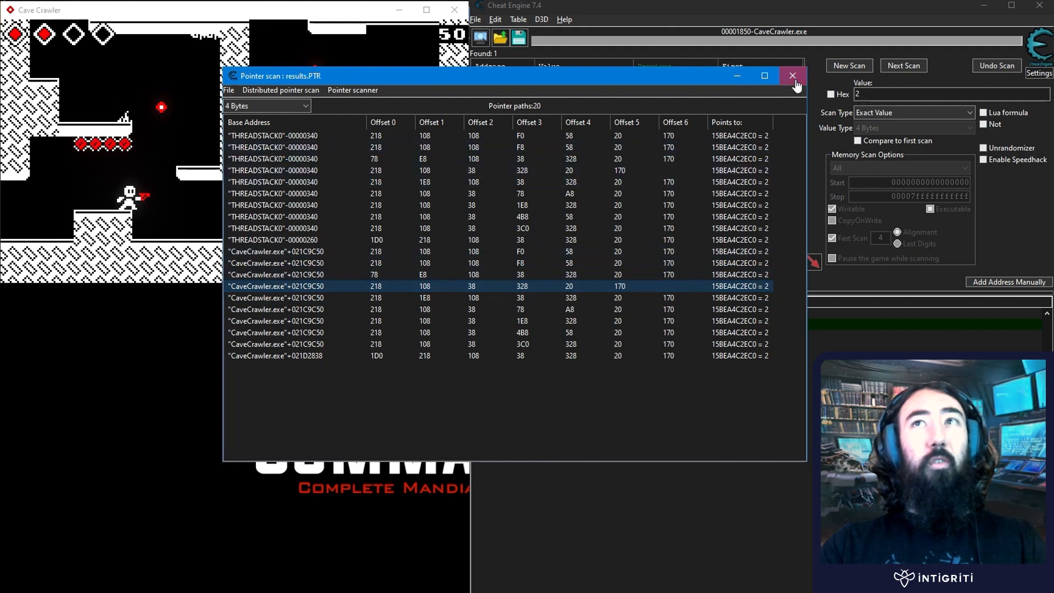
click(791, 76)
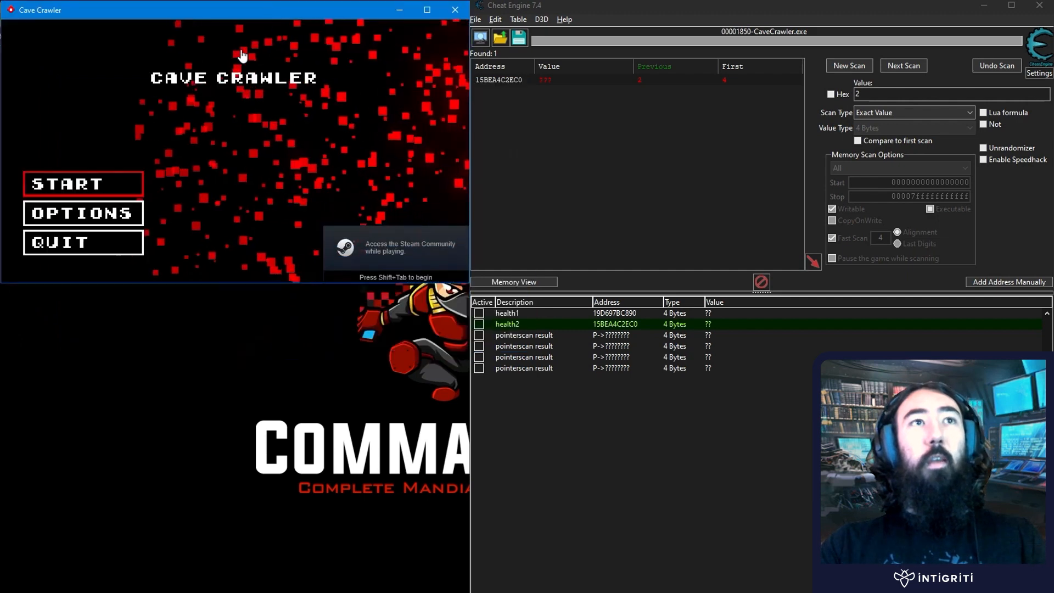
Reattach to the restarted CaveCrawler.exe and set health to 420 through the pointerscan results
click(82, 184)
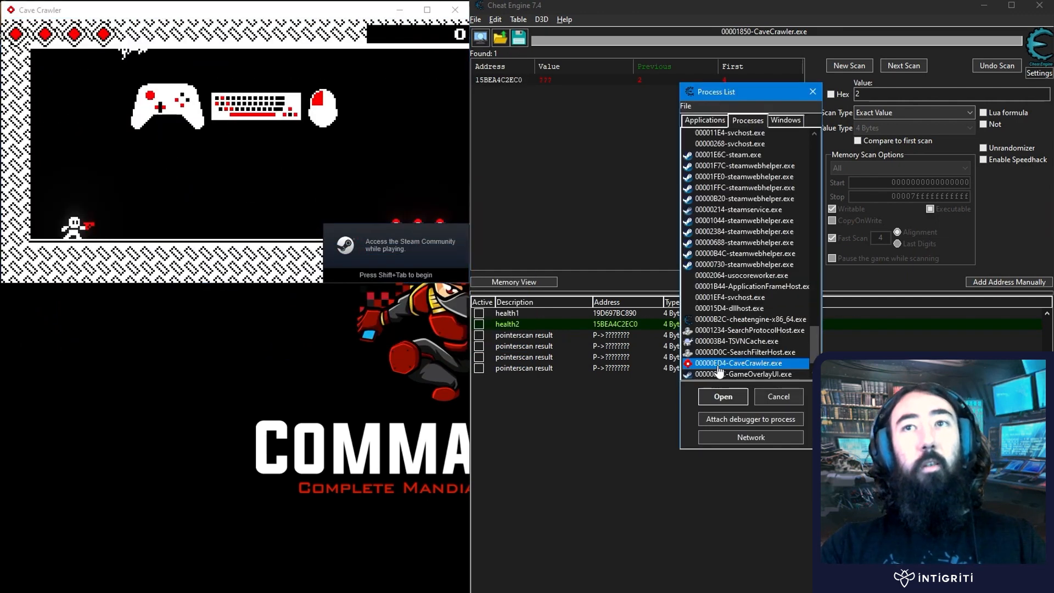
click(723, 396)
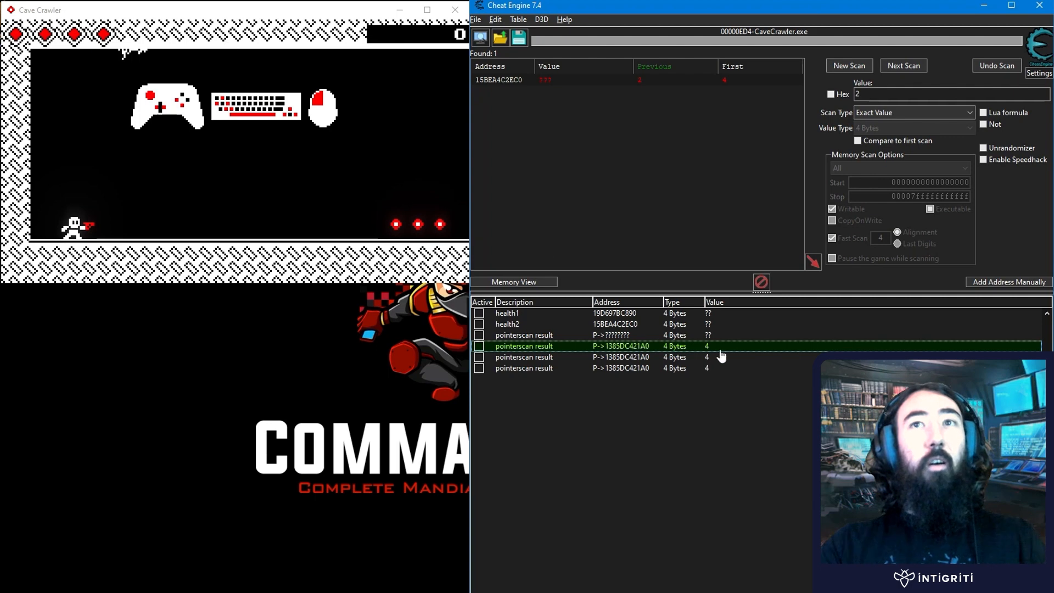
double_click(706, 345)
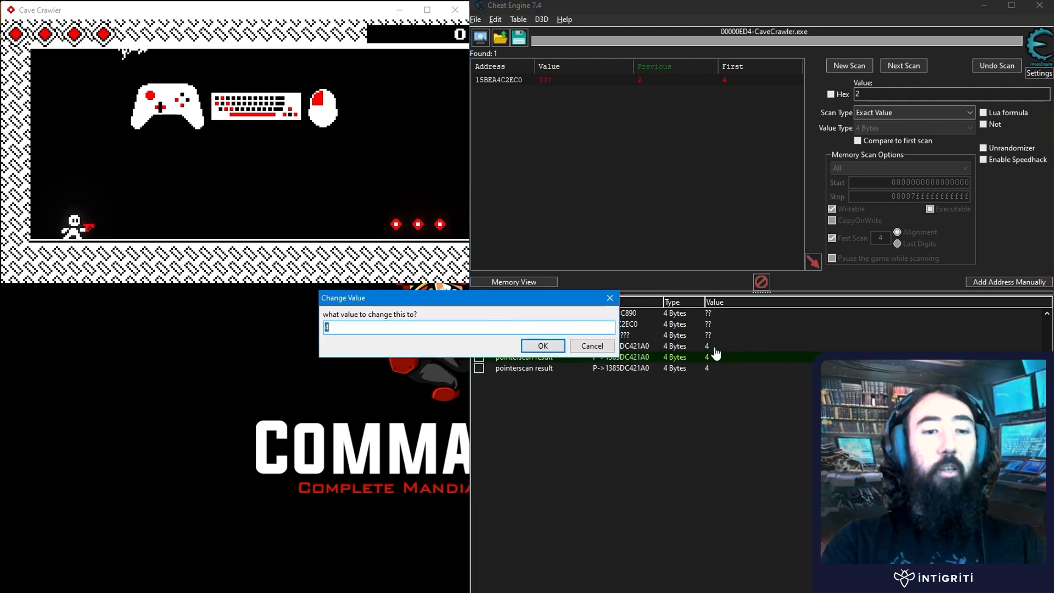
click(542, 345)
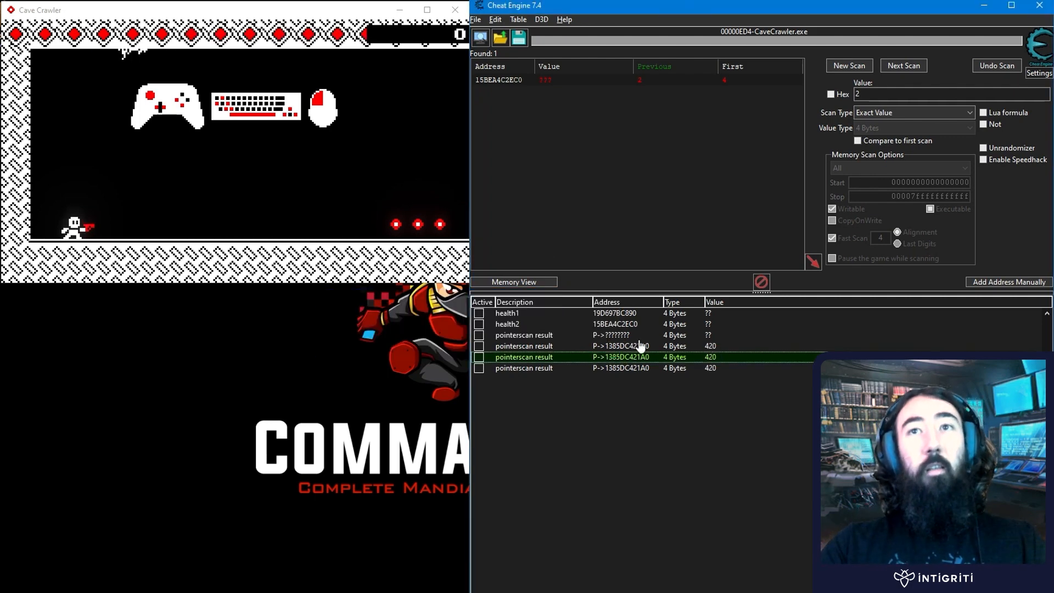
double_click(710, 356)
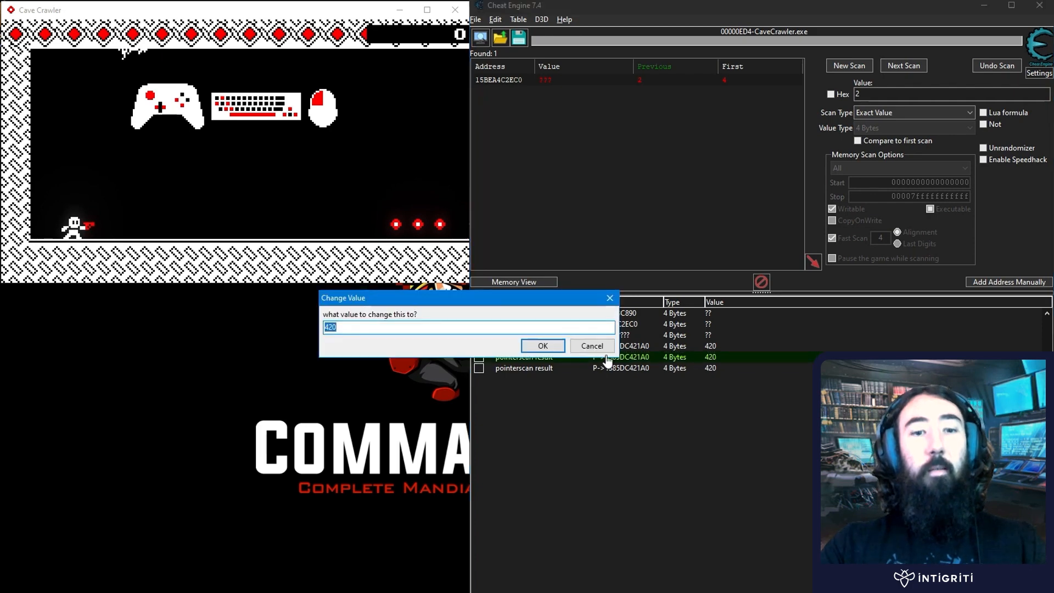
click(542, 346)
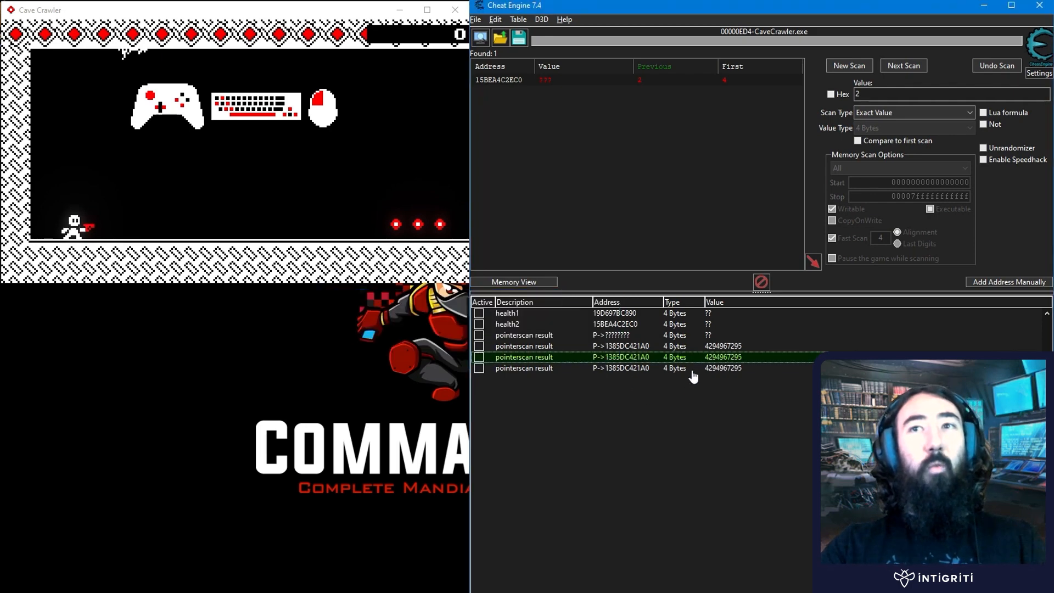
mouse_move(722, 282)
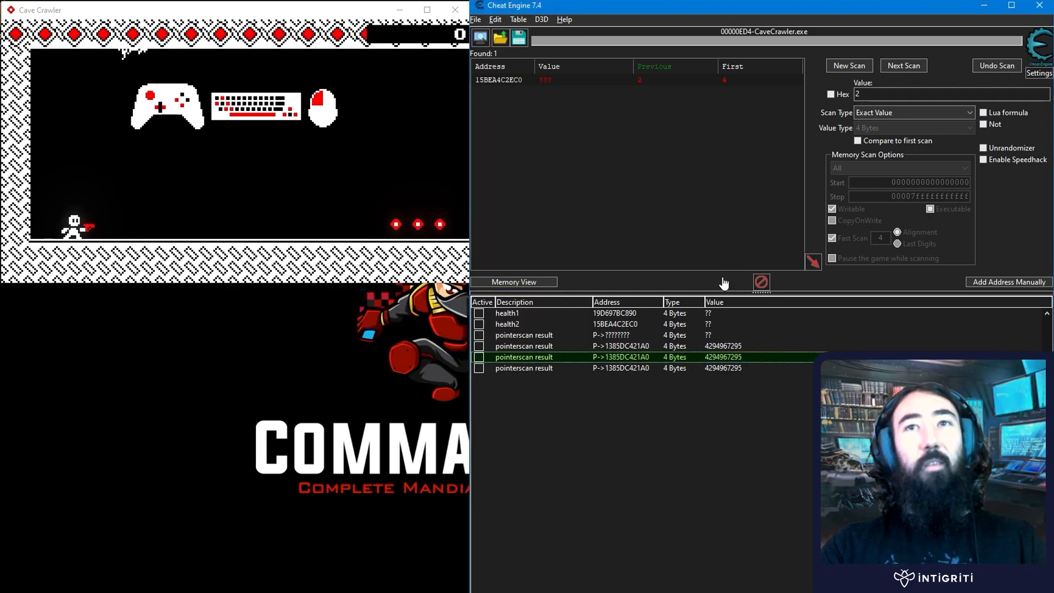
mouse_move(649, 362)
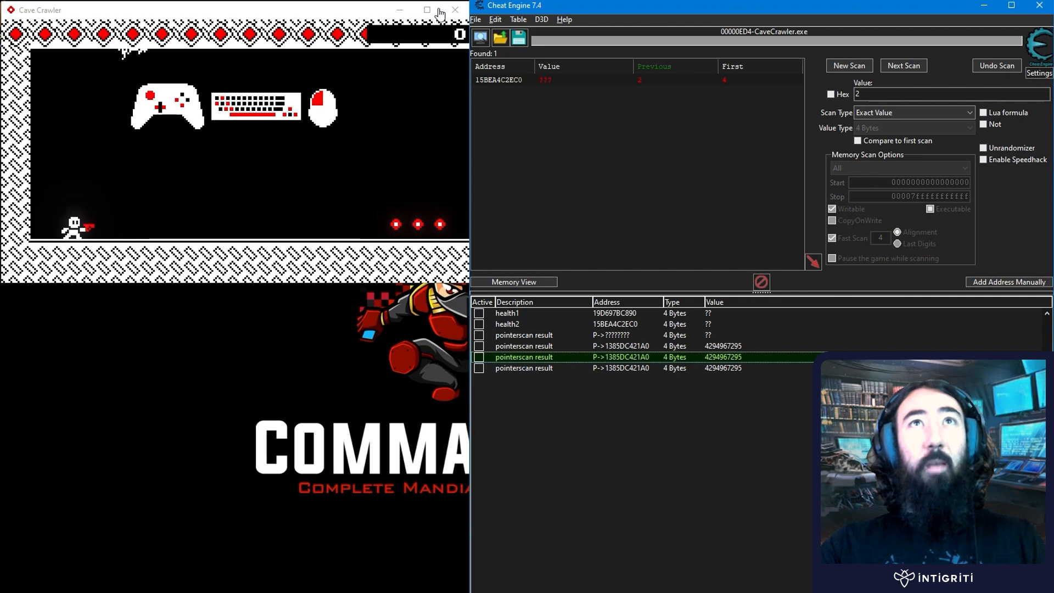
Close the game and attach to the new CaveCrawler.exe, keeping the current address list
click(454, 9)
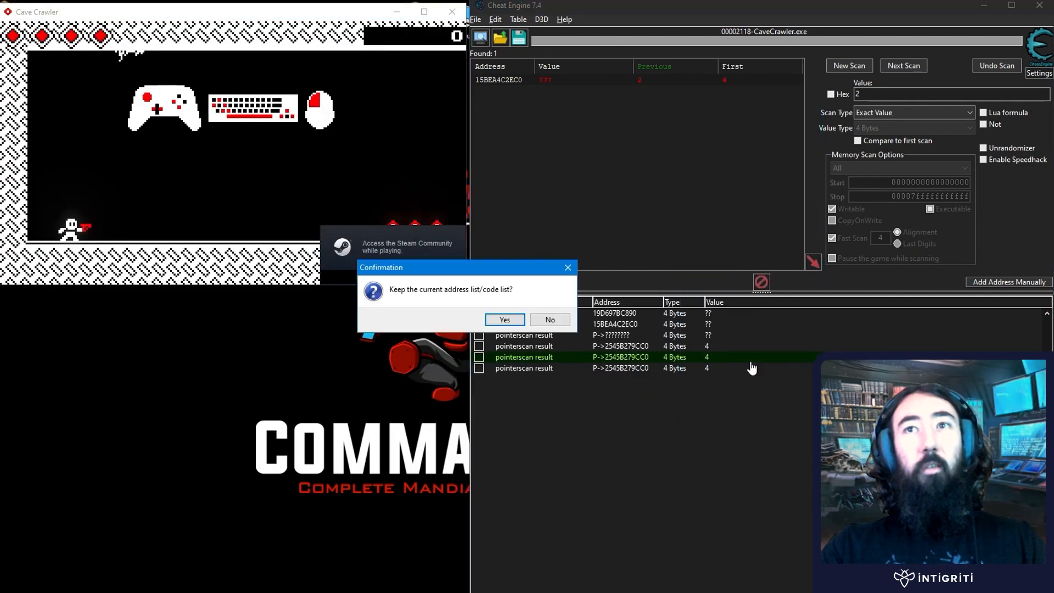
click(503, 320)
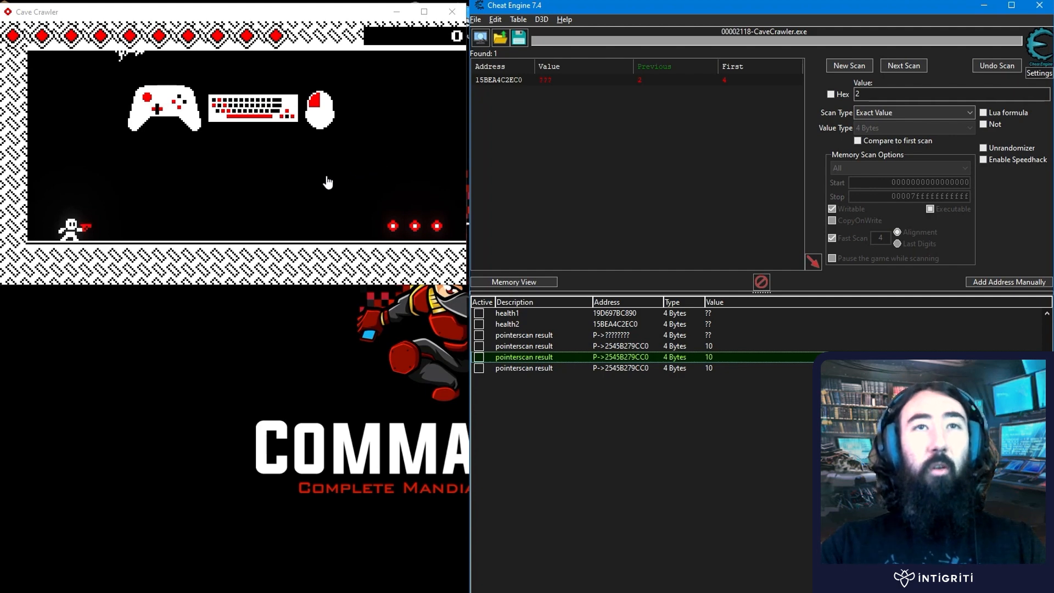
mouse_move(732, 355)
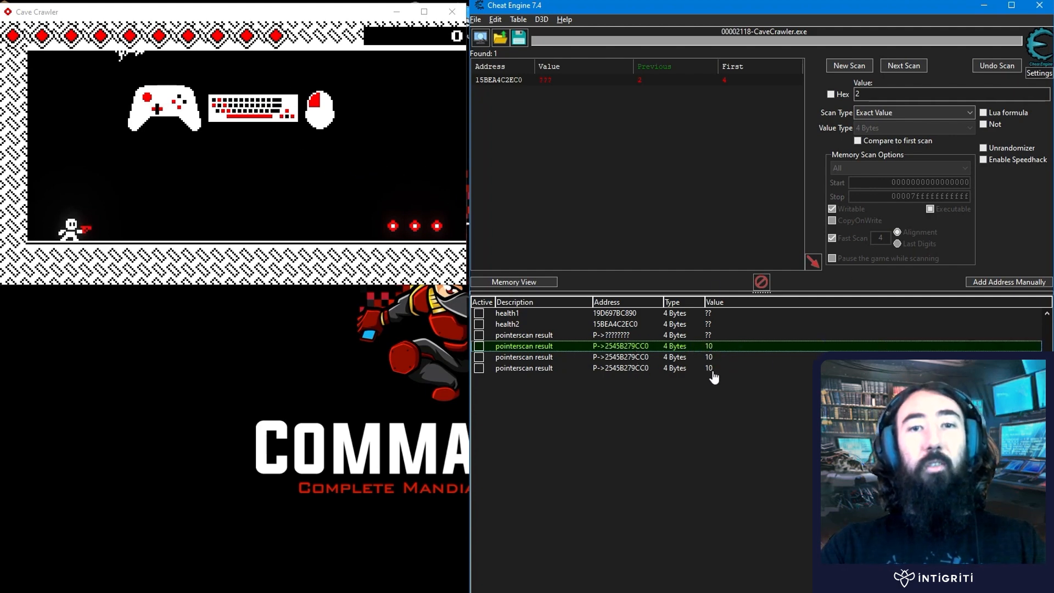
mouse_move(659, 399)
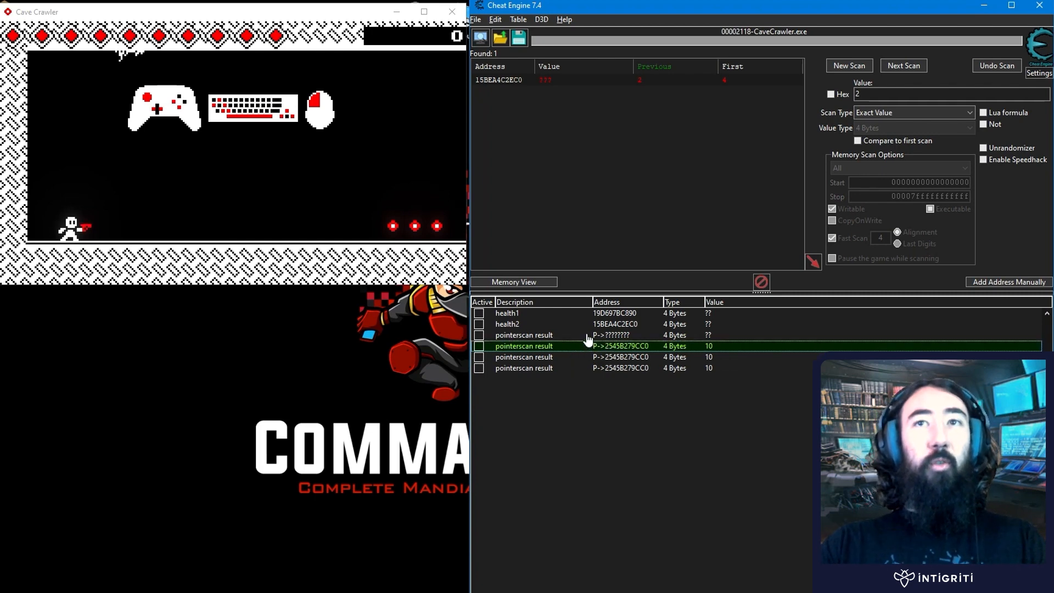
click(506, 313)
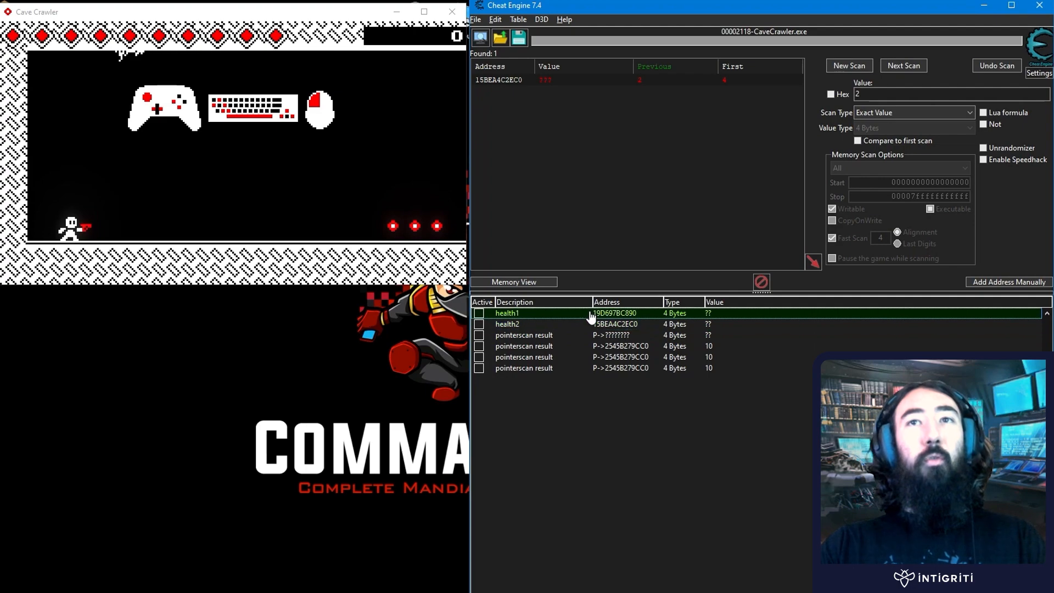